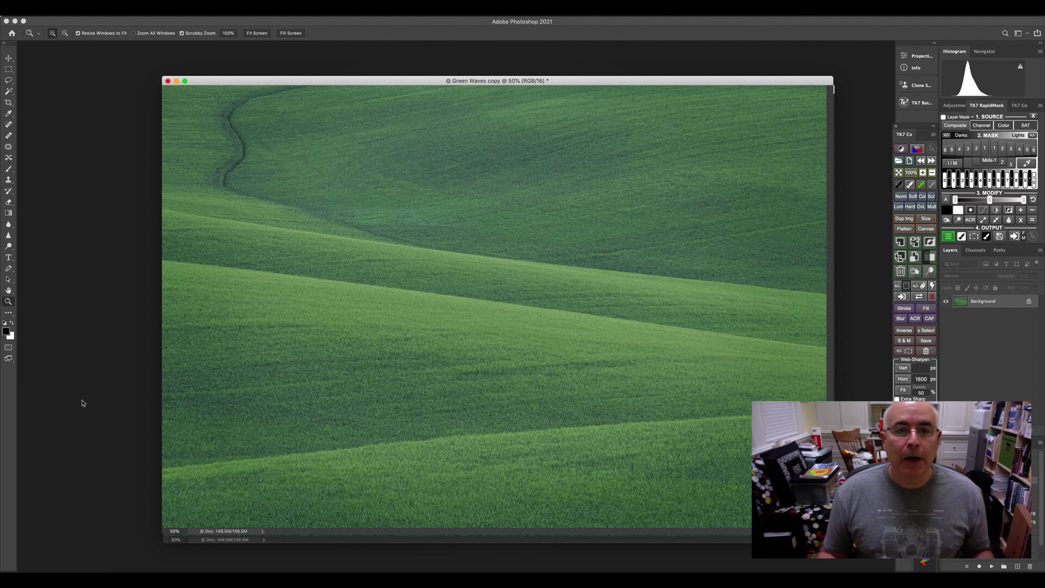
mouse_move(130, 354)
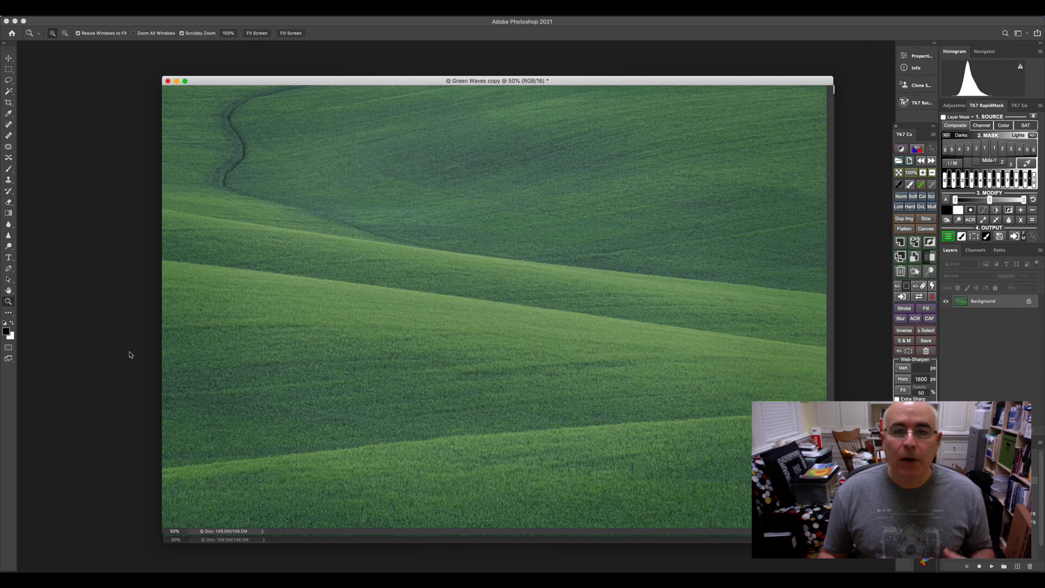
mouse_move(189, 98)
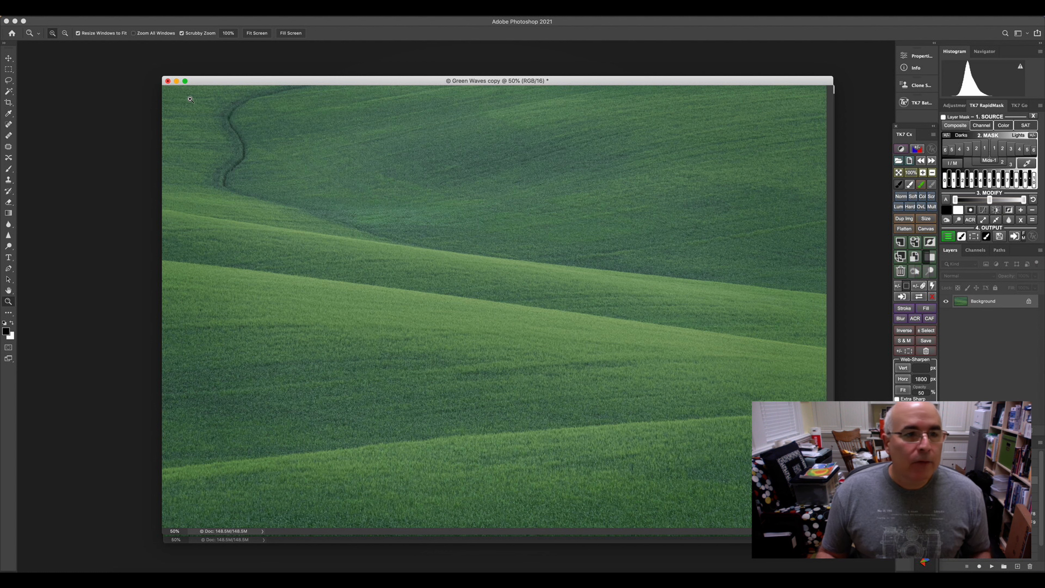
Set the black brush to a faint 6% opacity for painting shadows on the Burn layer.
left_click(167, 80)
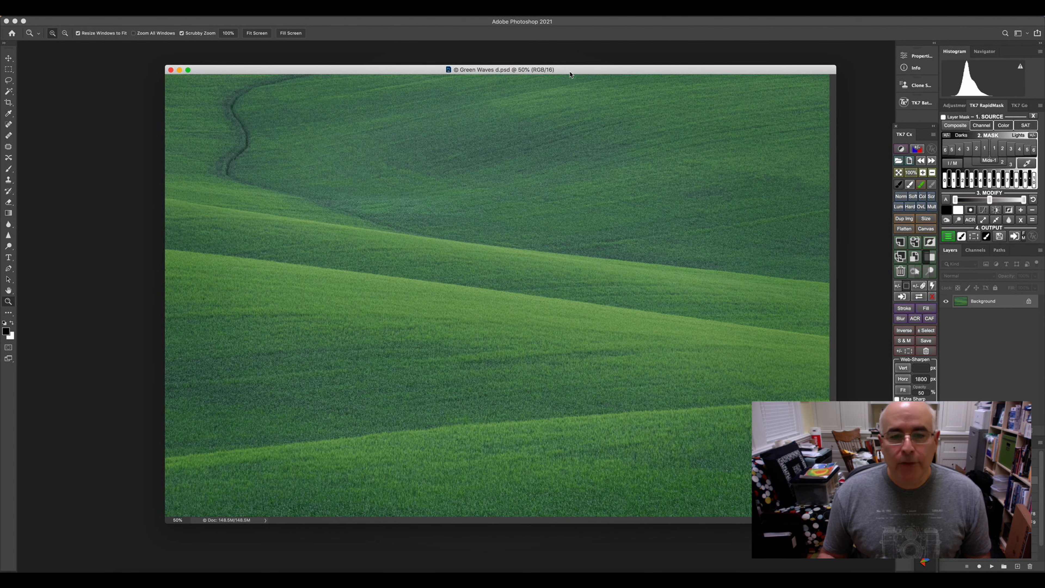
mouse_move(660, 301)
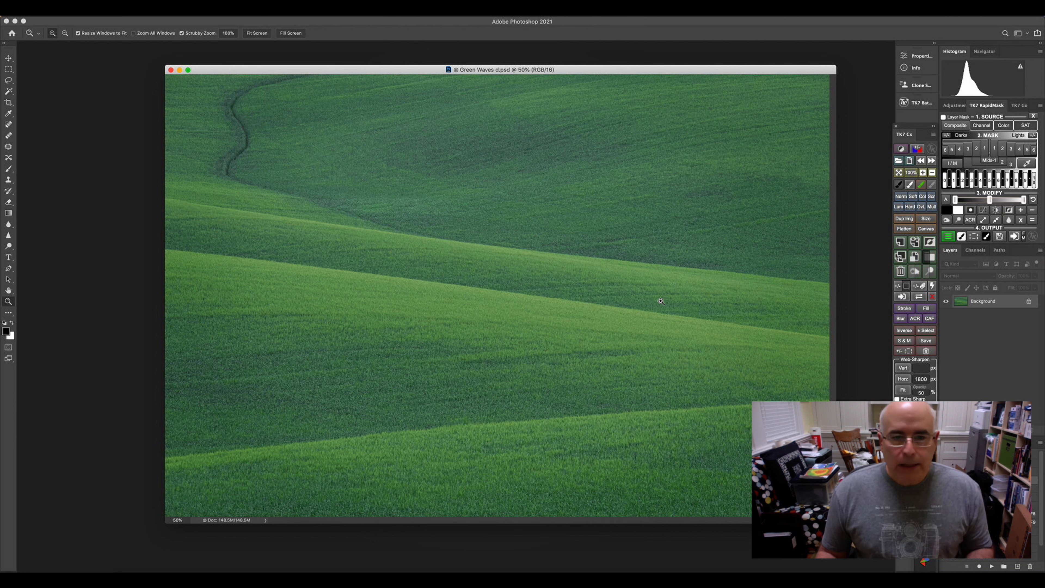
mouse_move(660, 291)
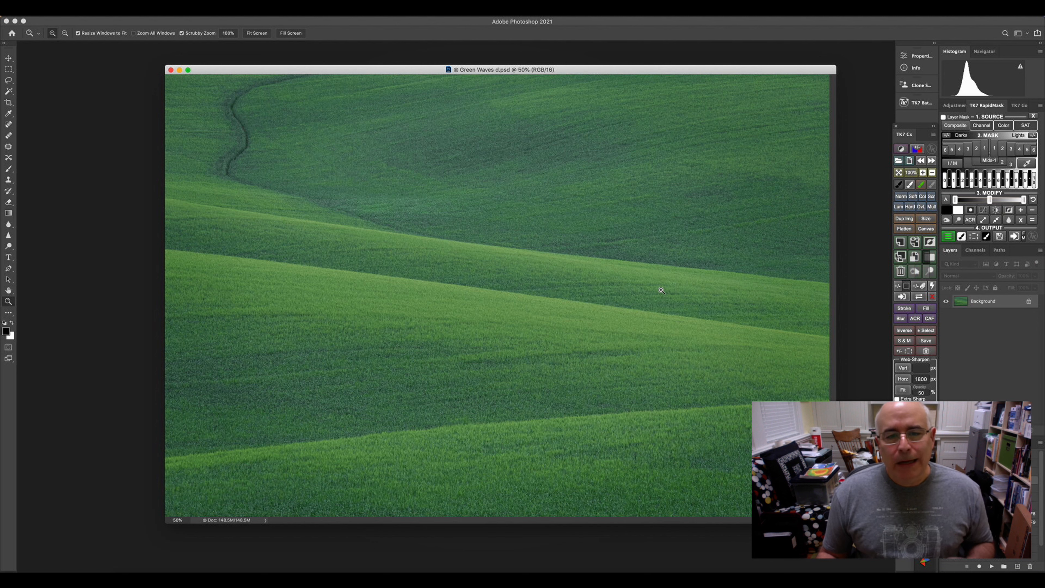
mouse_move(676, 278)
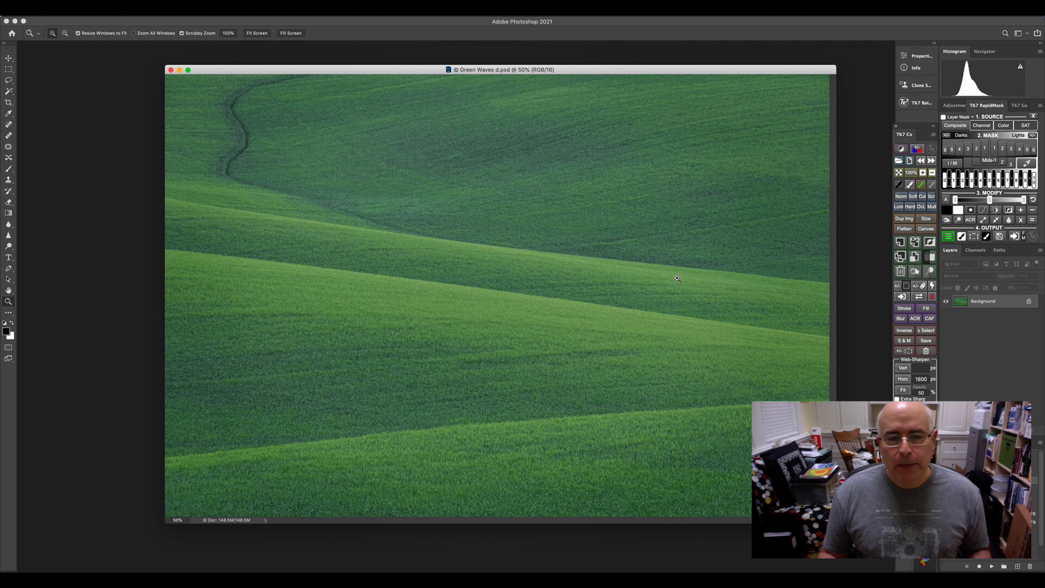
mouse_move(529, 306)
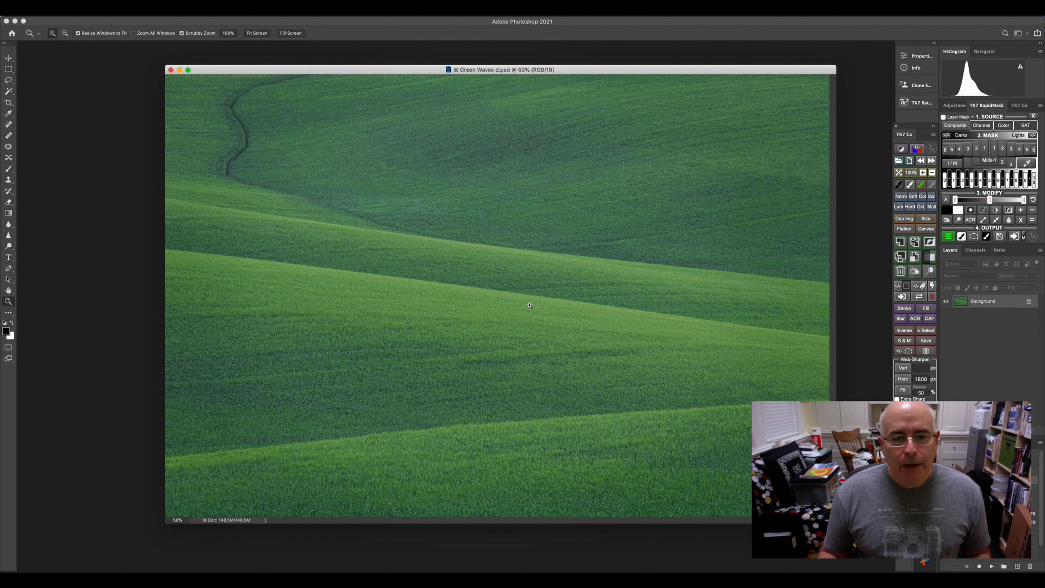
mouse_move(499, 407)
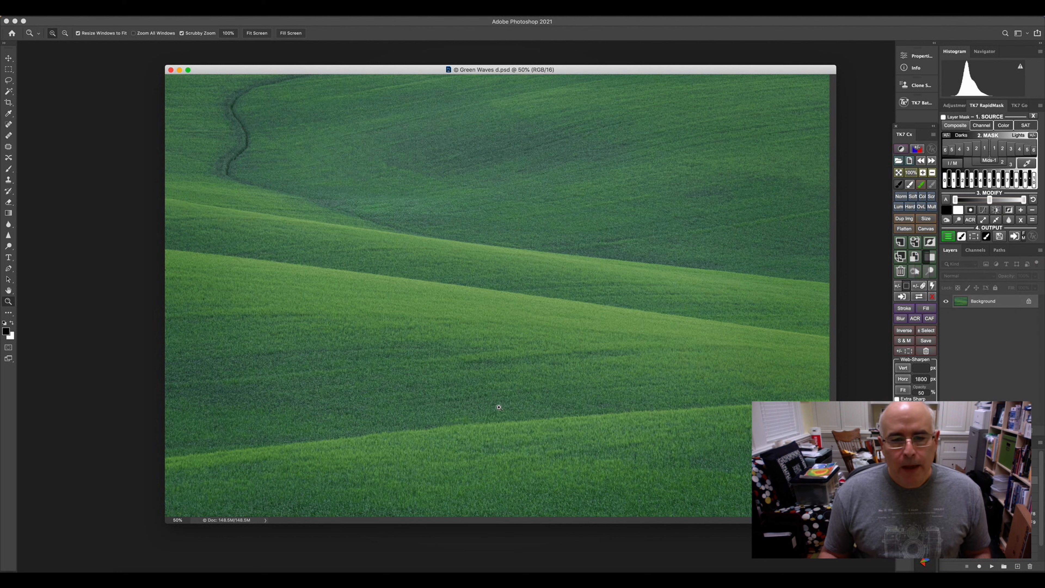
mouse_move(491, 271)
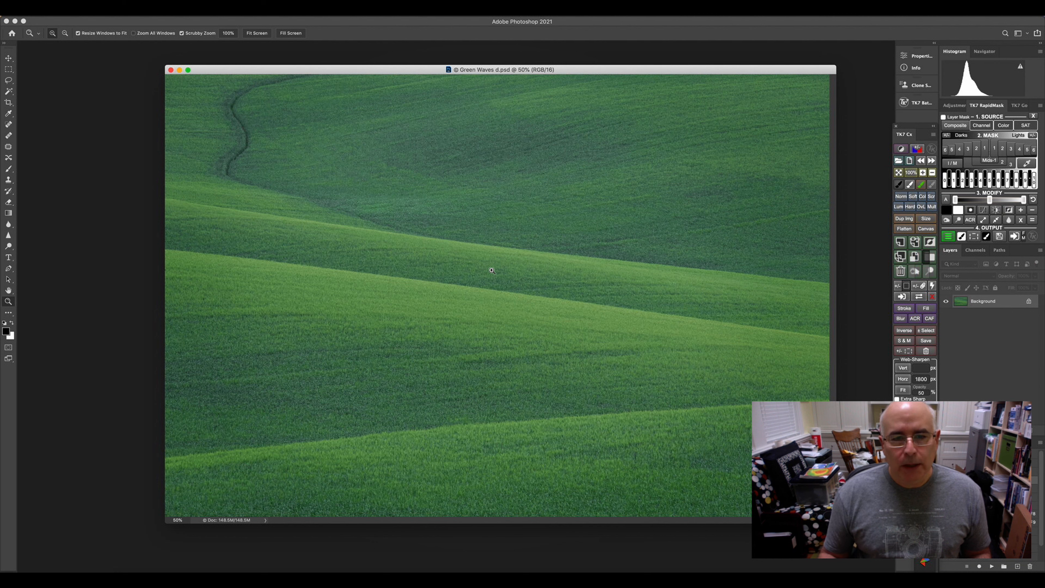
mouse_move(524, 166)
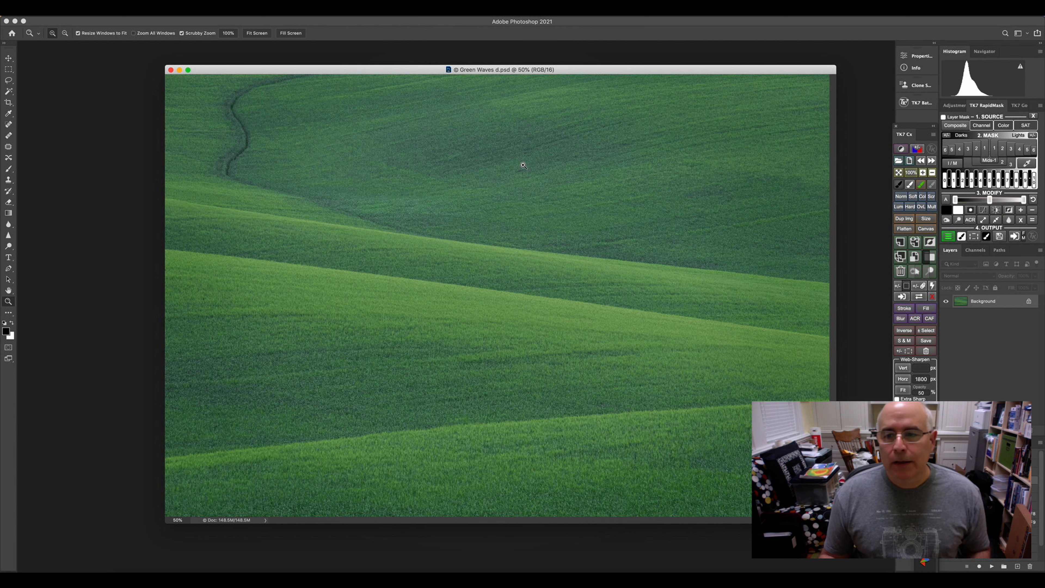
mouse_move(618, 207)
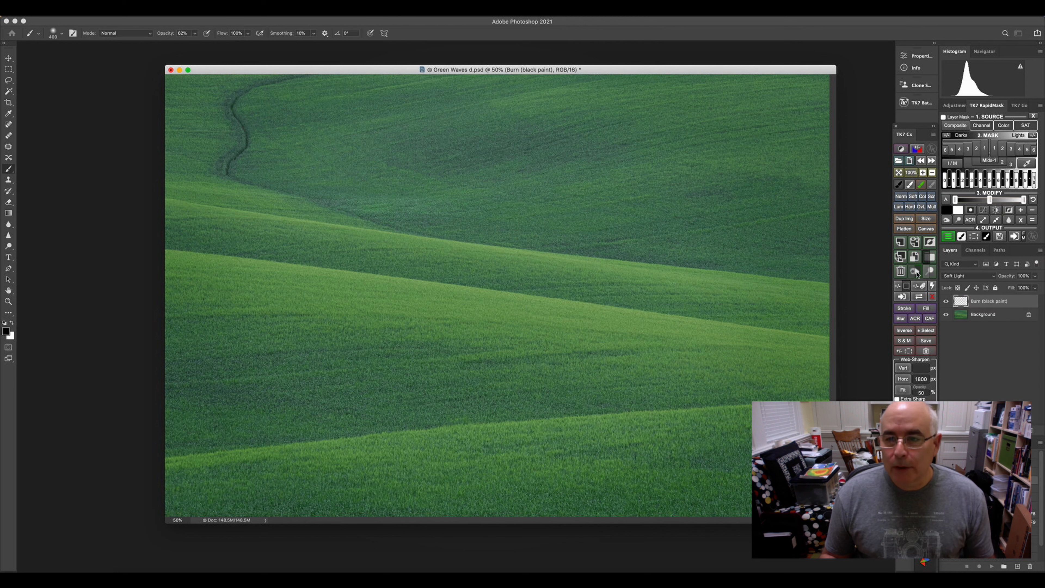
mouse_move(743, 260)
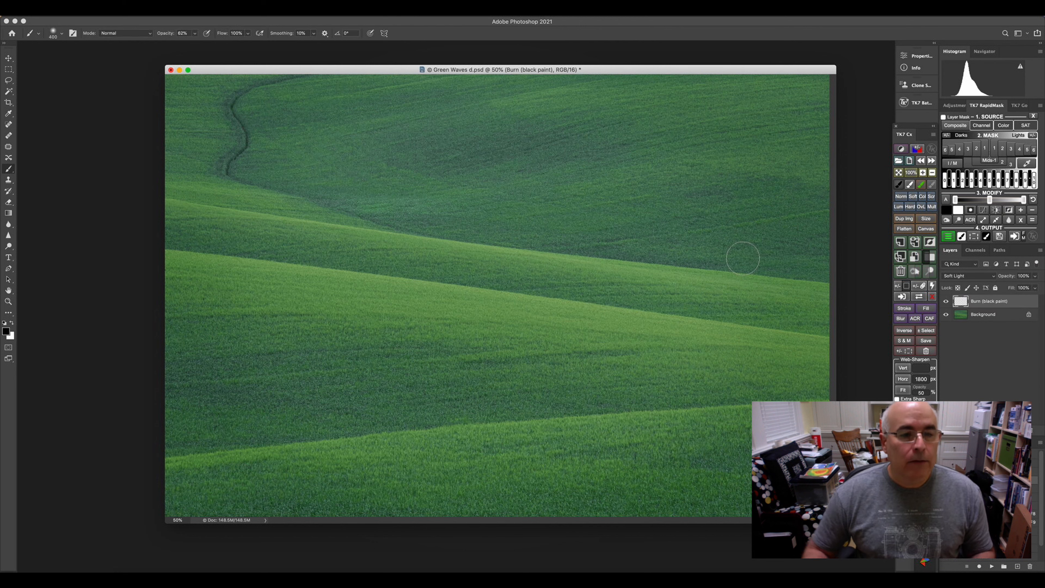
mouse_move(322, 175)
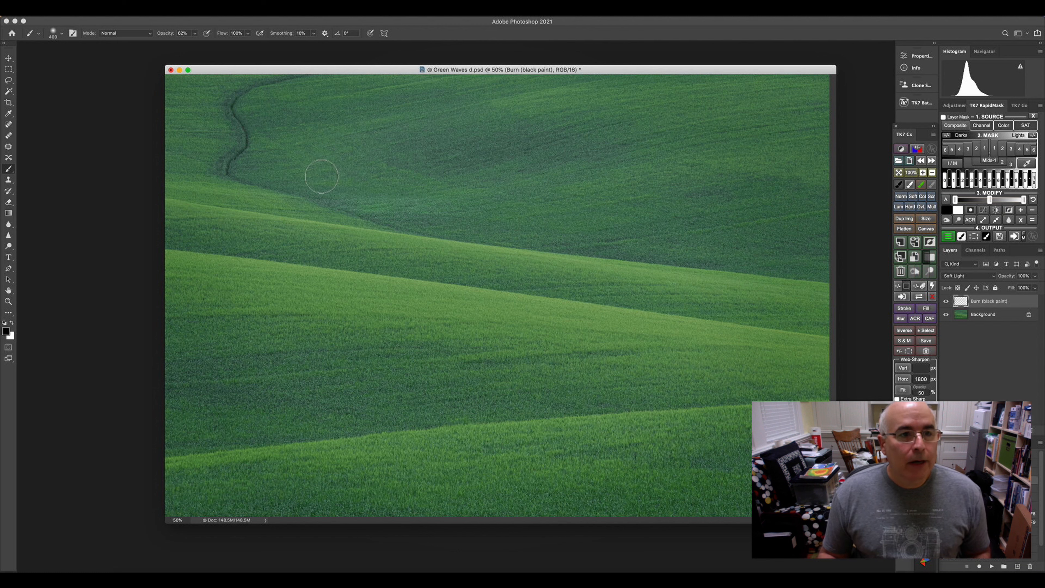
triple_click(181, 33)
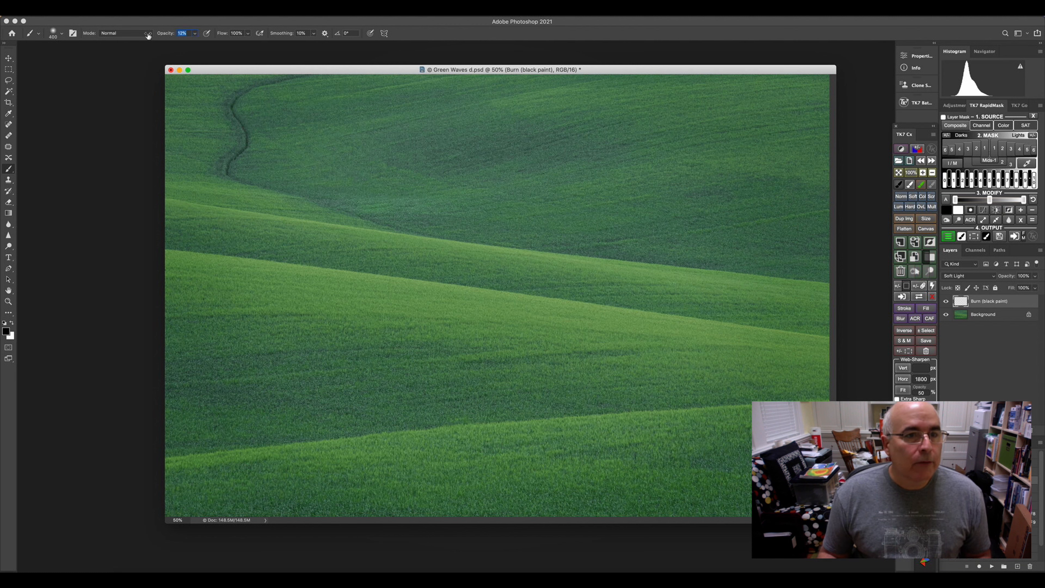
left_click(189, 33)
type("6")
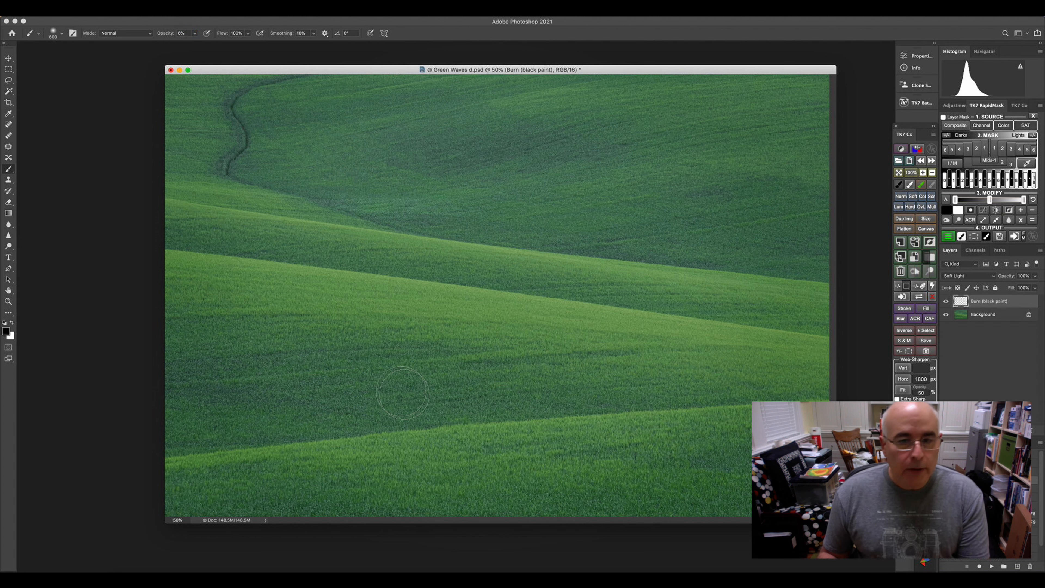
mouse_move(241, 409)
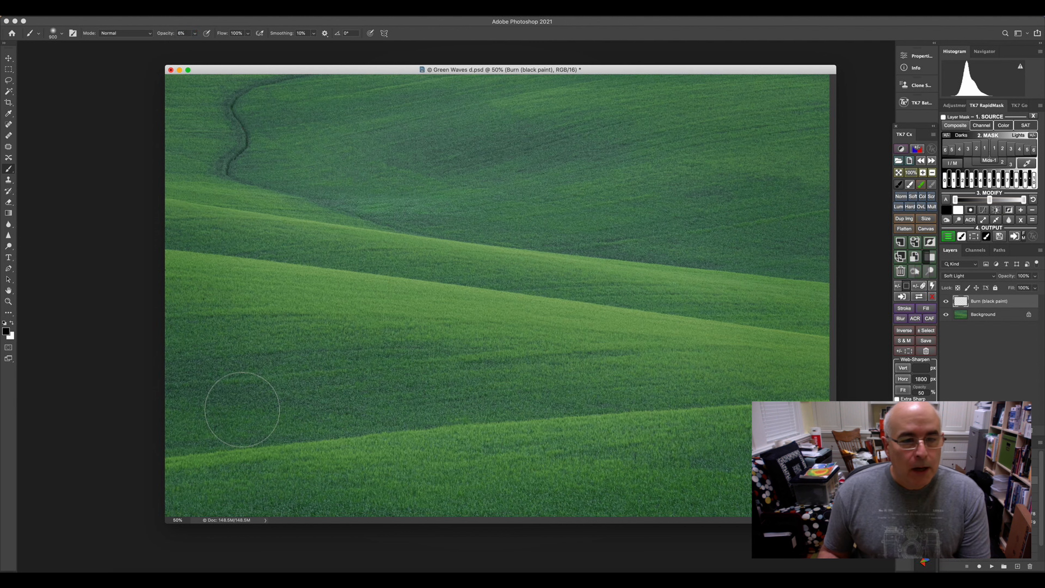
mouse_move(241, 352)
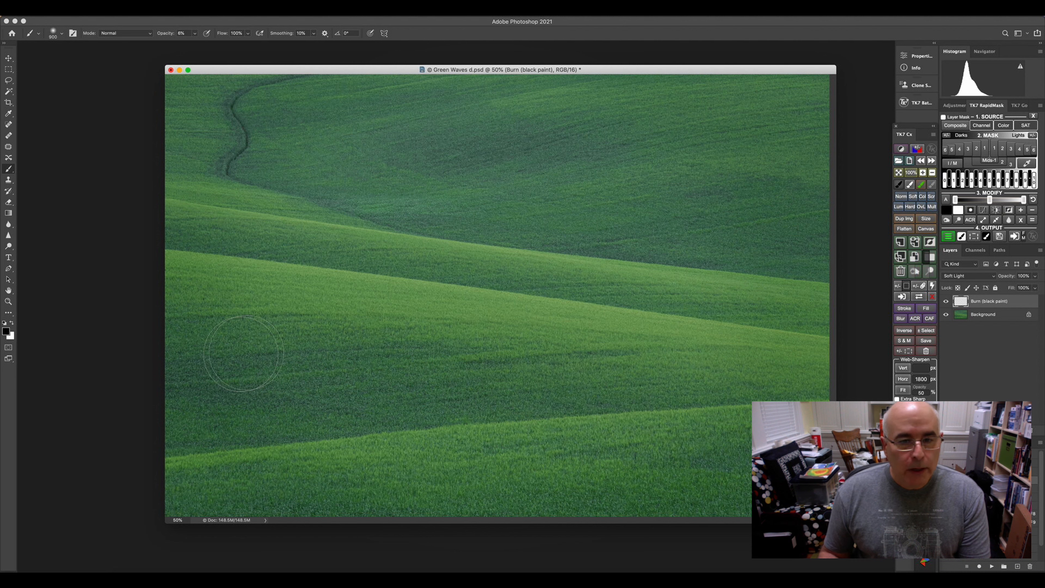
mouse_move(673, 507)
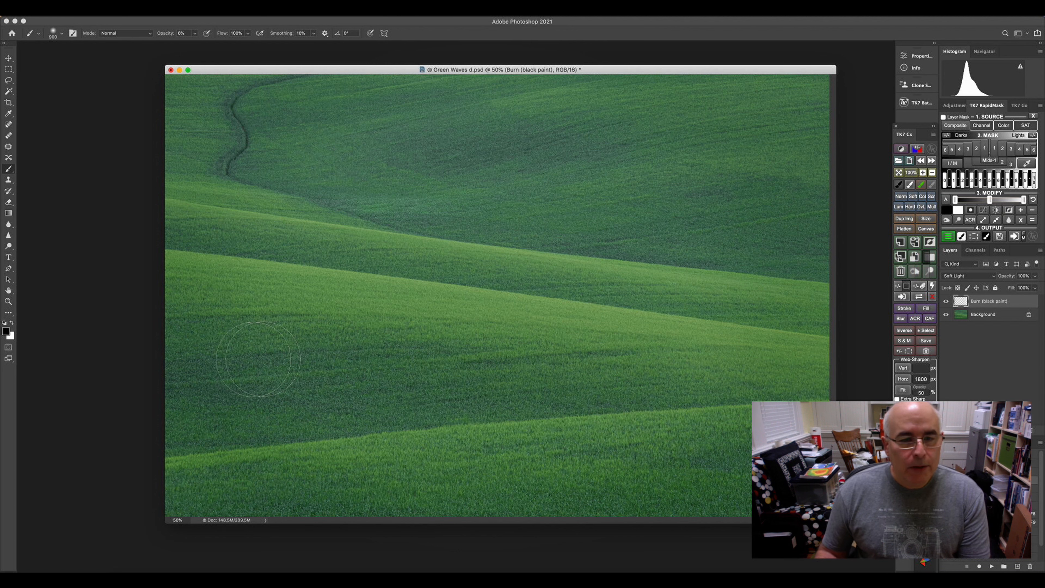
mouse_move(290, 287)
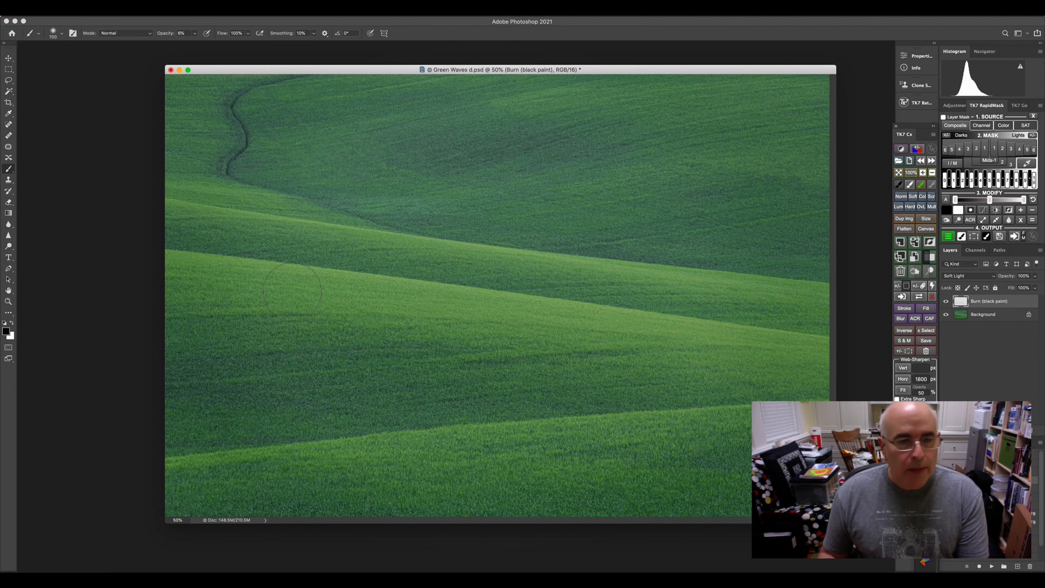
mouse_move(178, 235)
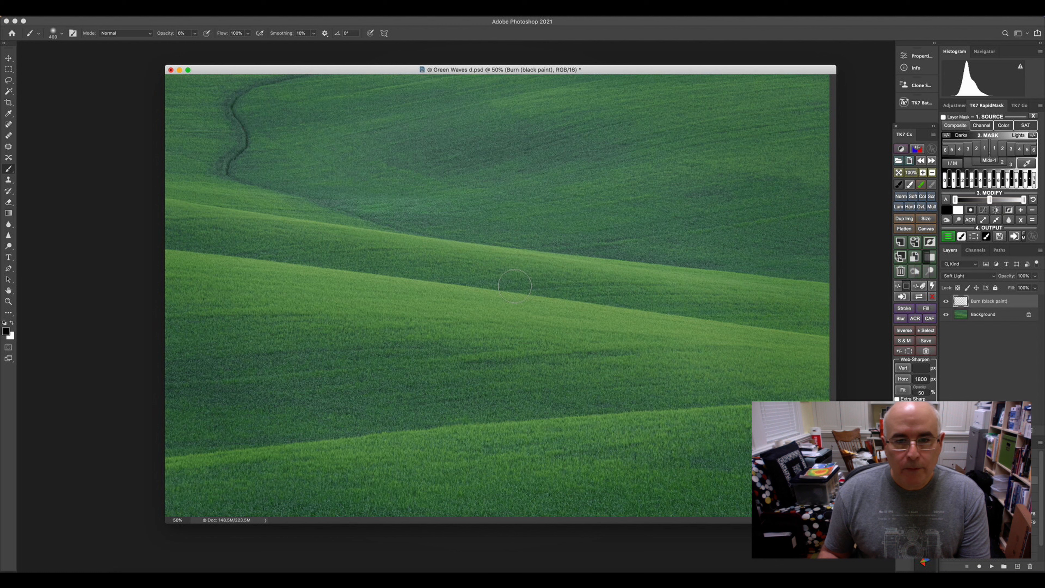
mouse_move(196, 235)
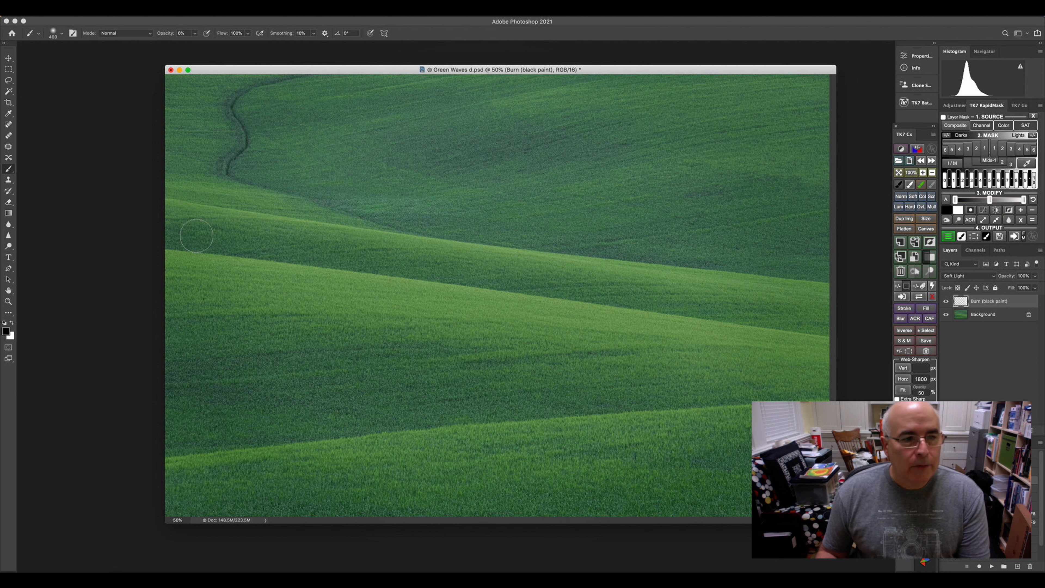
mouse_move(412, 149)
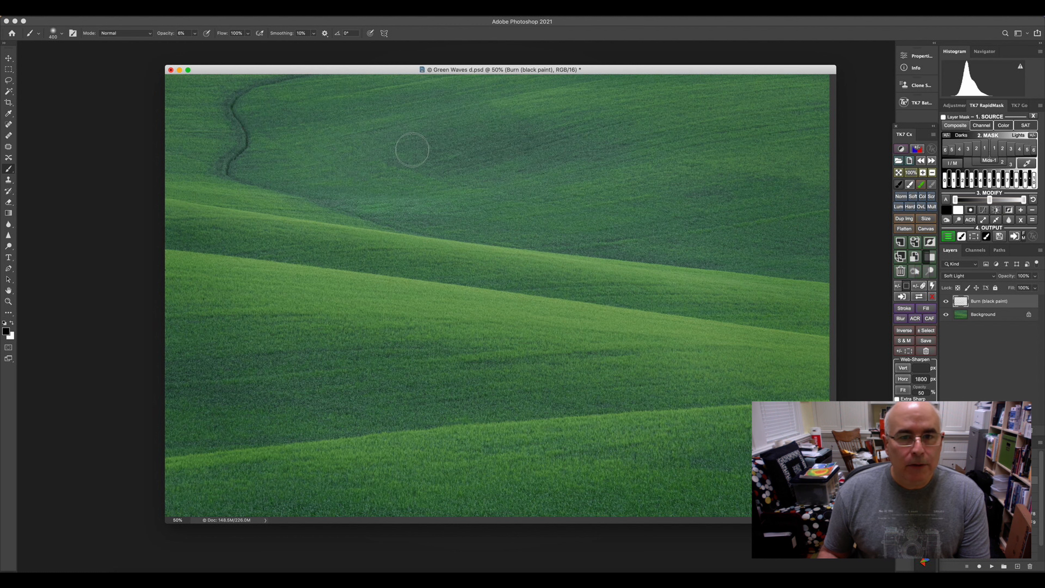
mouse_move(561, 164)
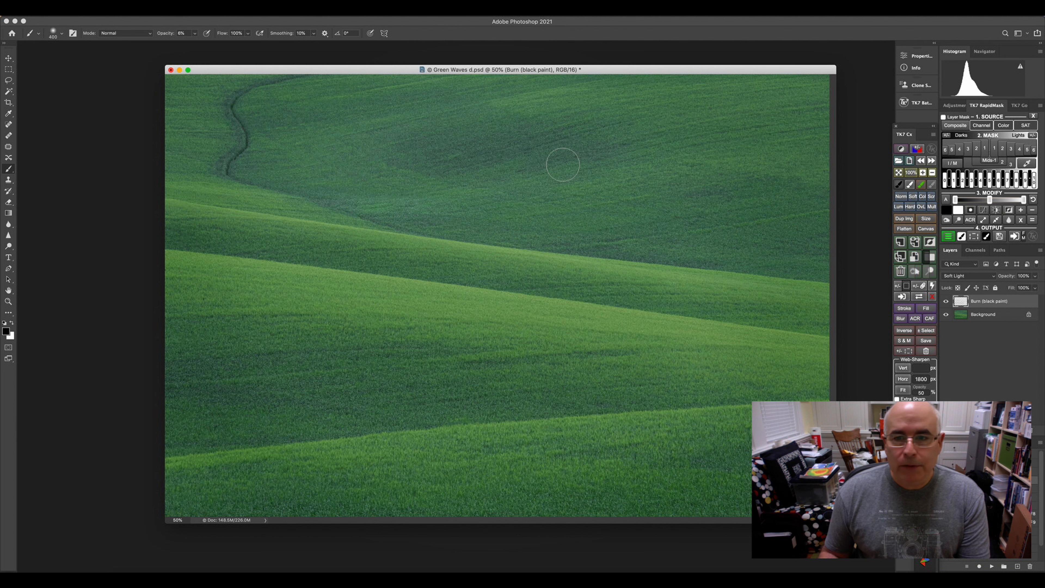
mouse_move(733, 211)
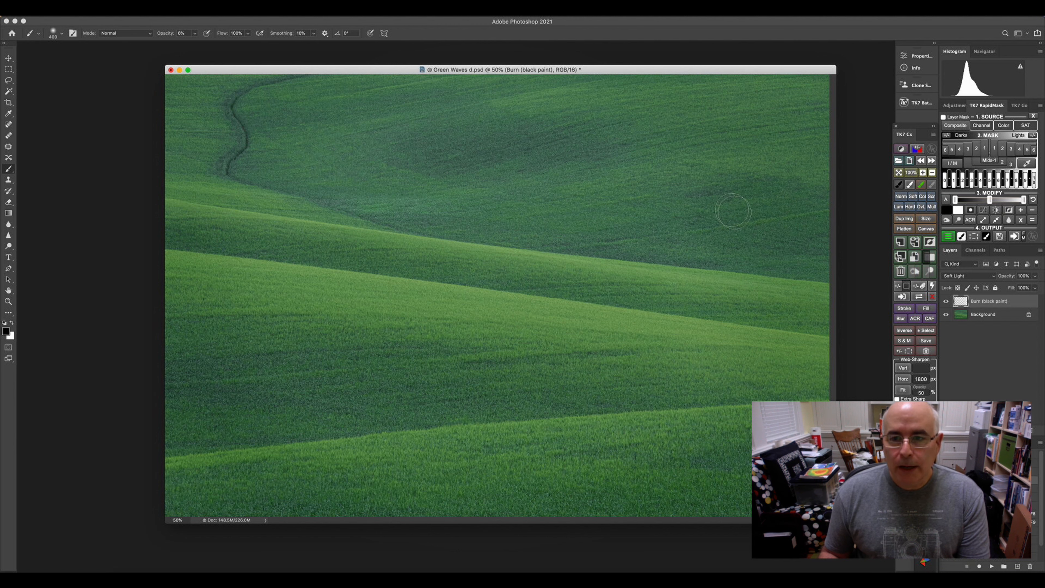
mouse_move(428, 392)
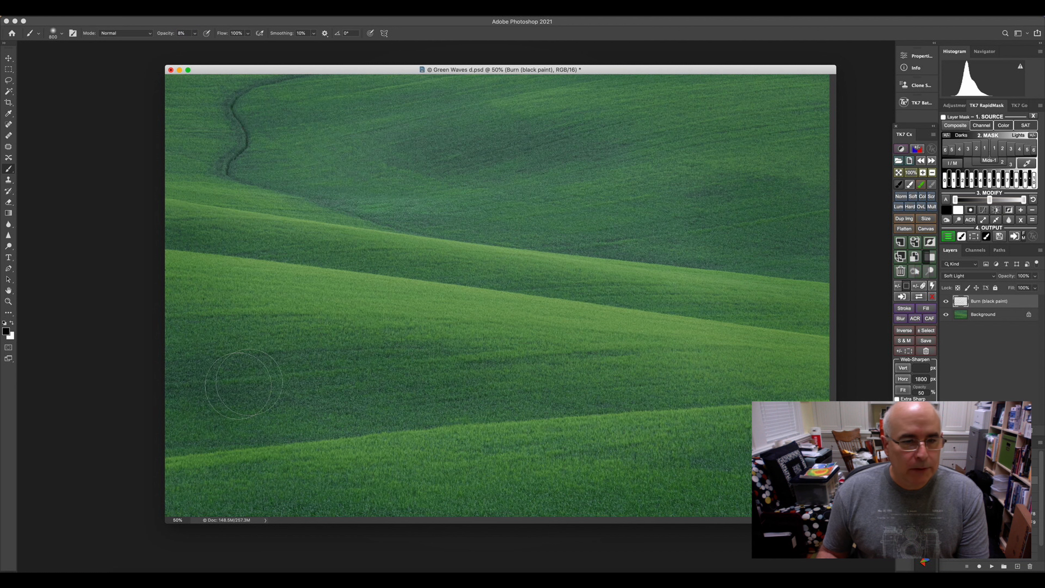
mouse_move(313, 370)
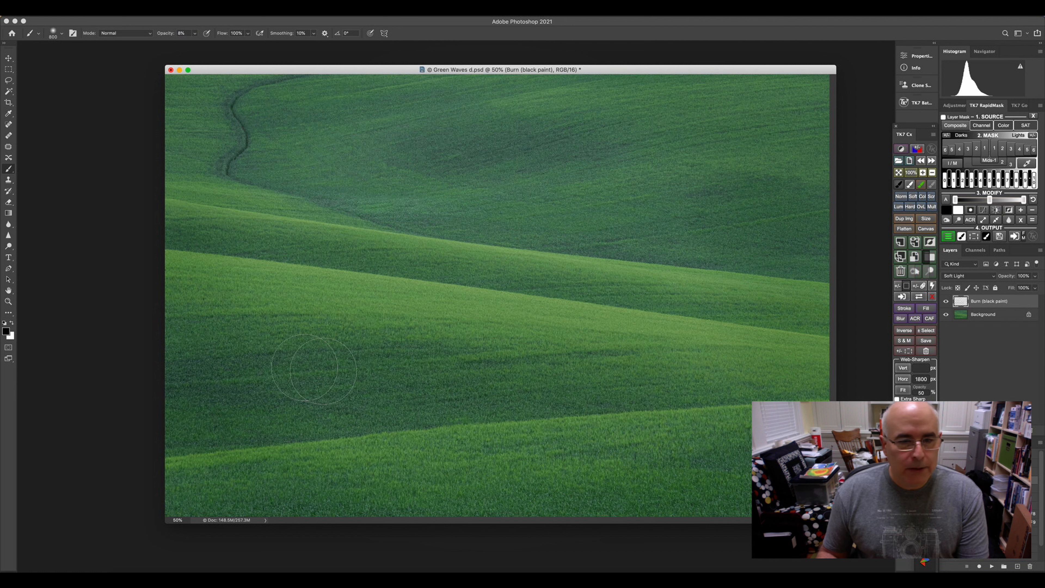
mouse_move(237, 493)
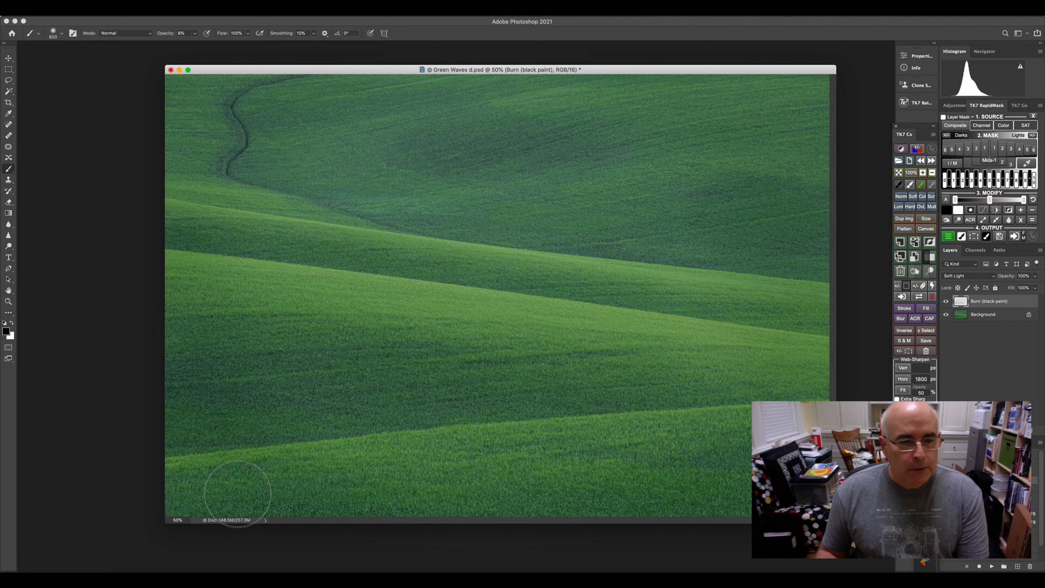
mouse_move(360, 496)
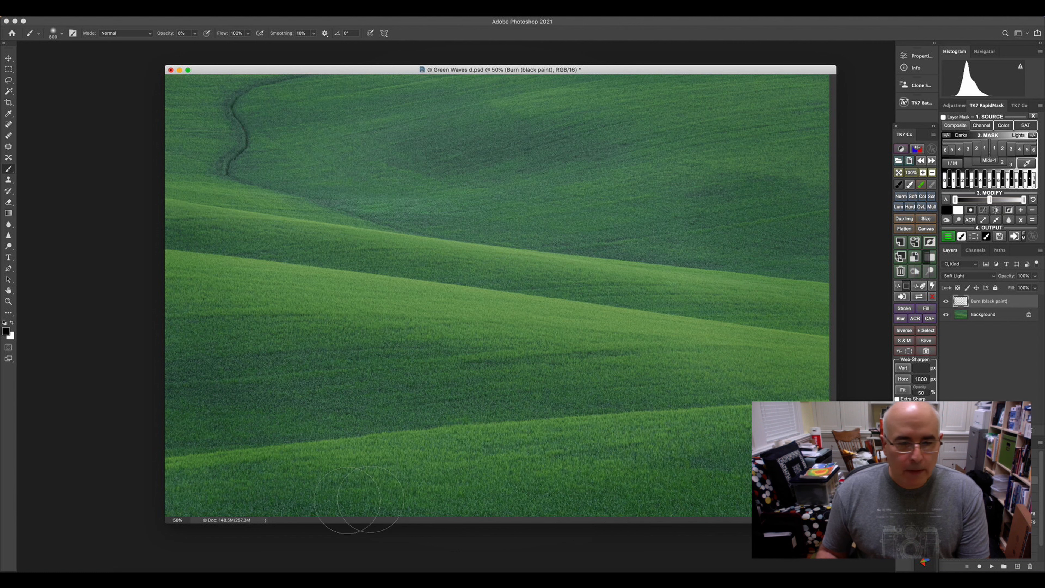
mouse_move(237, 363)
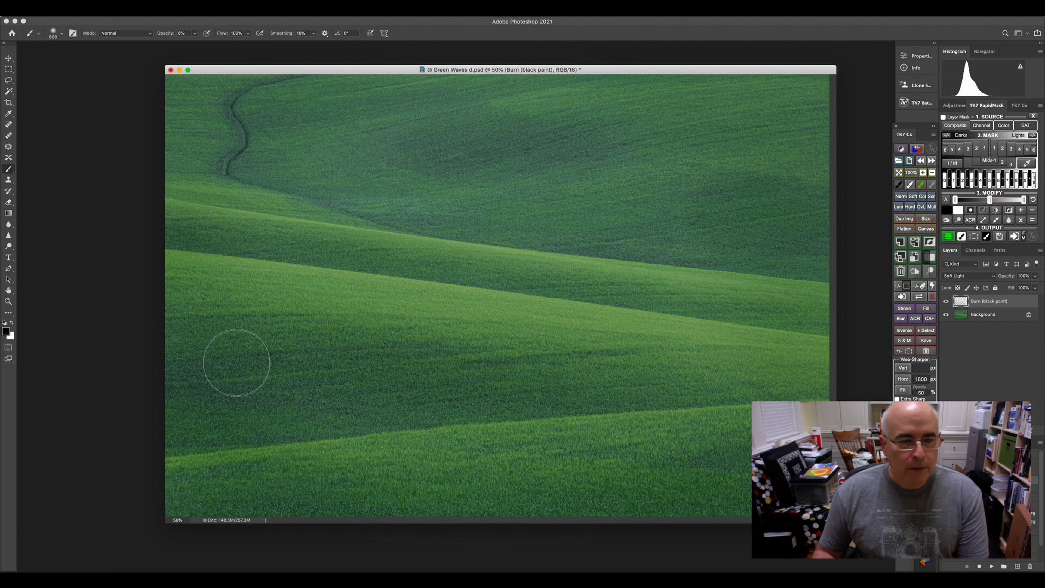
mouse_move(508, 362)
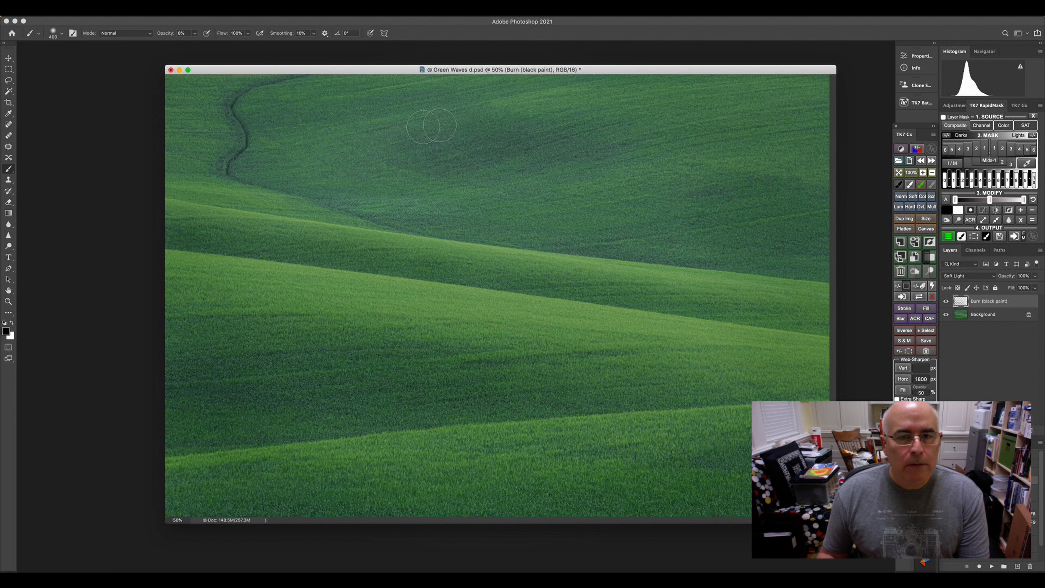
mouse_move(712, 198)
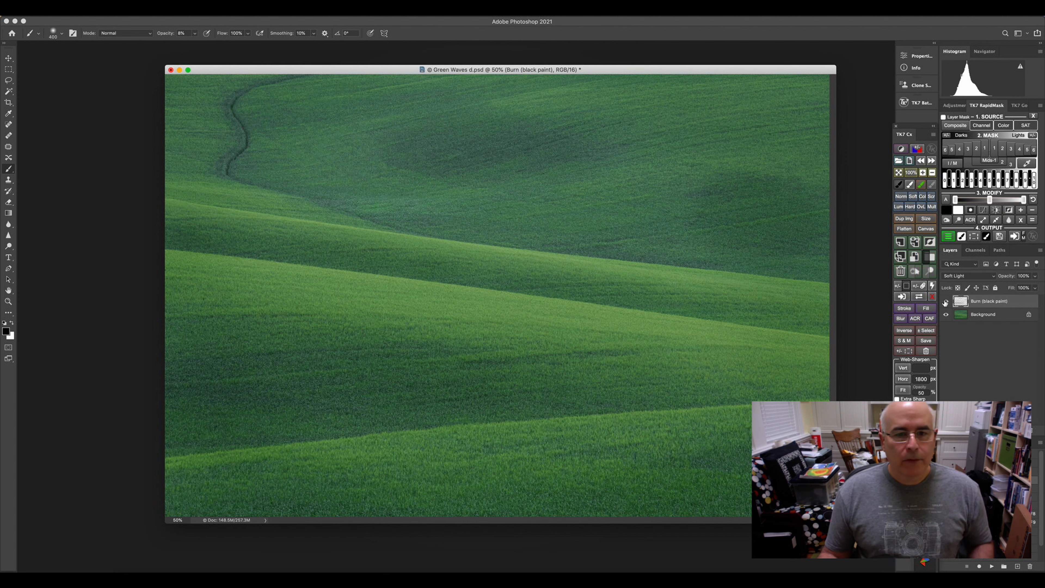
mouse_move(946, 301)
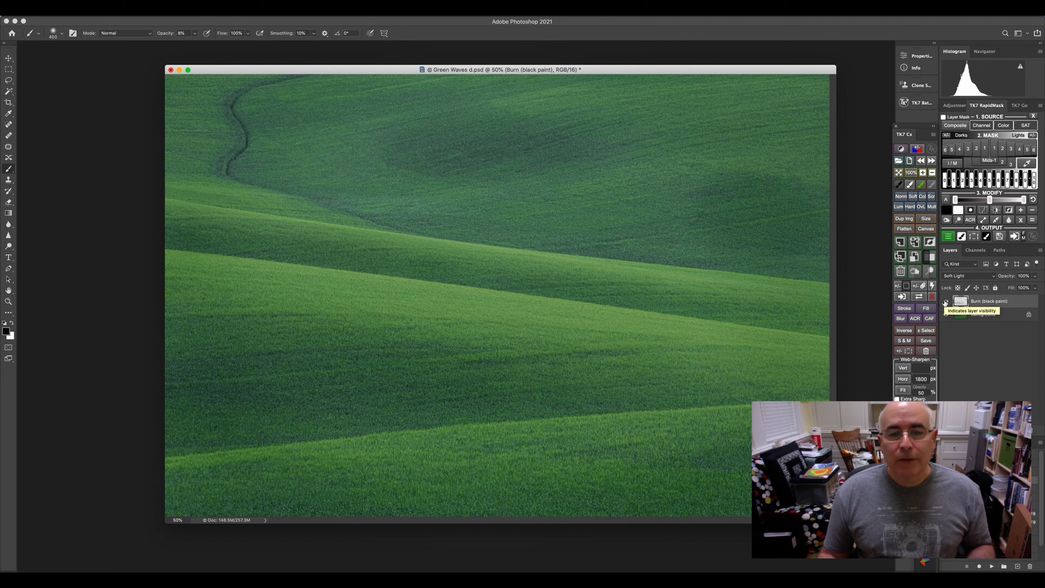
Toggle the Burn layer's visibility to compare the darkened hollows with the original.
left_click(945, 303)
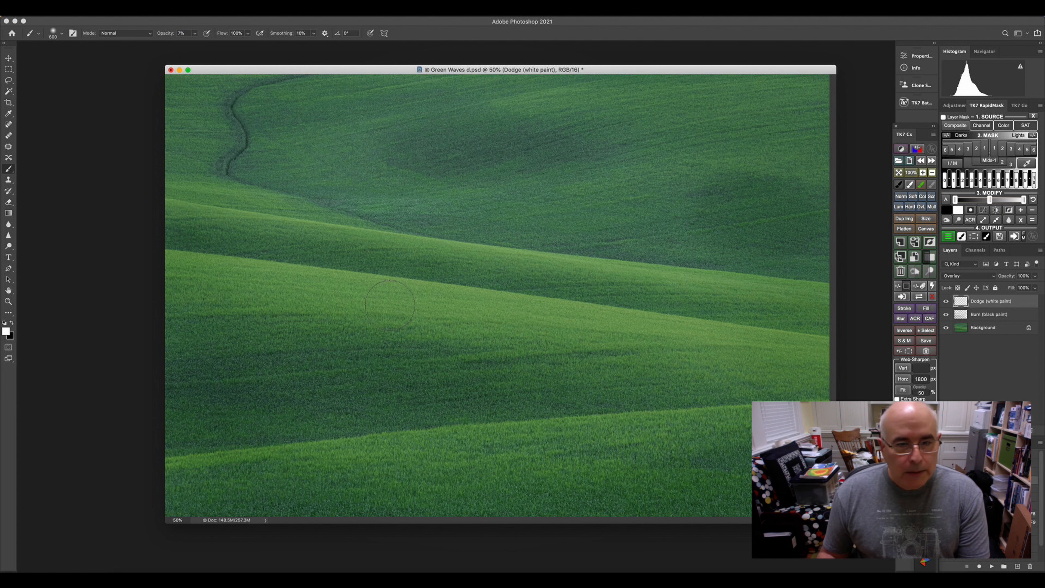
mouse_move(400, 306)
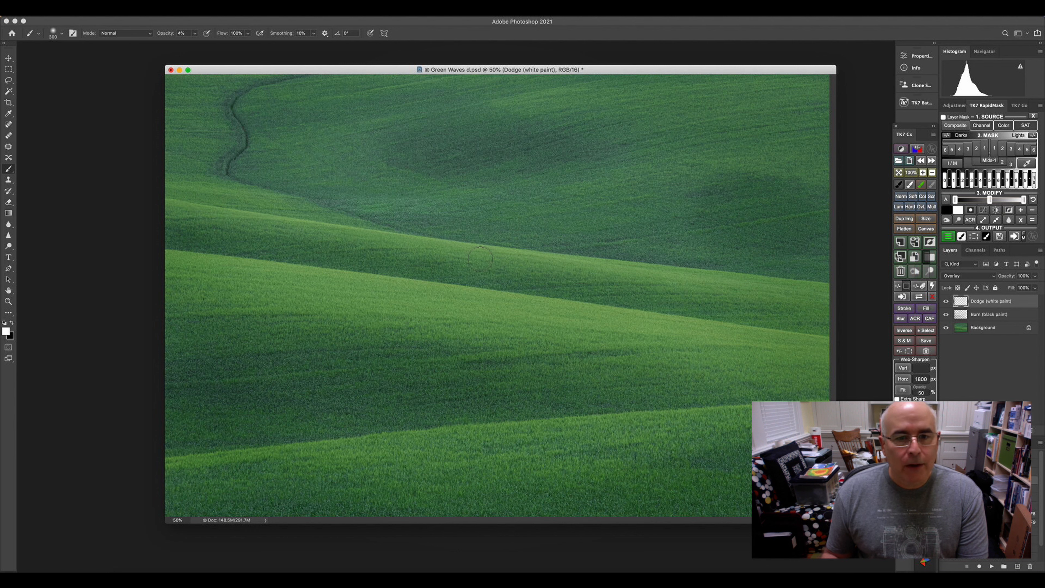
mouse_move(758, 283)
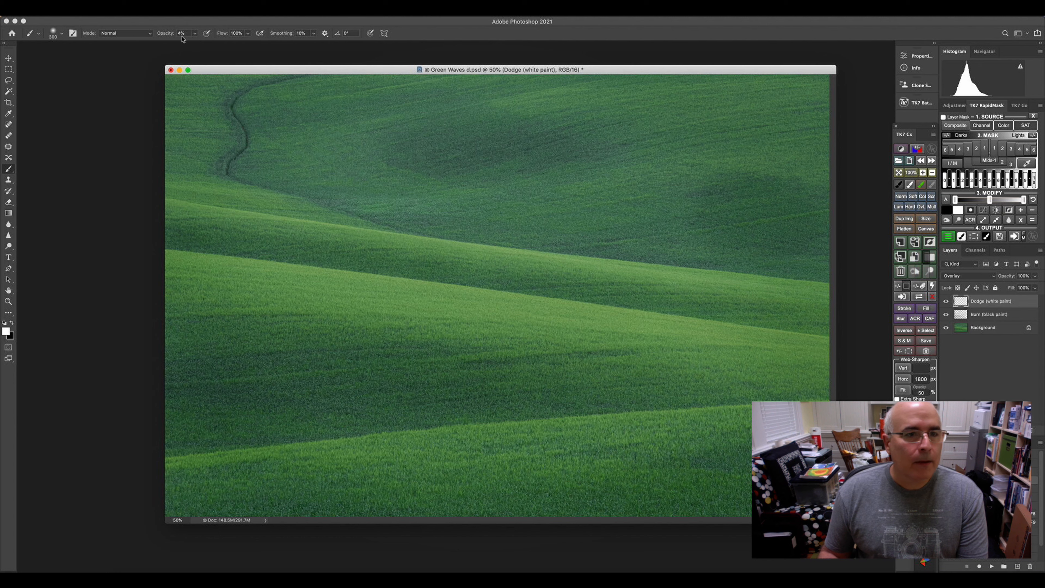
mouse_move(671, 152)
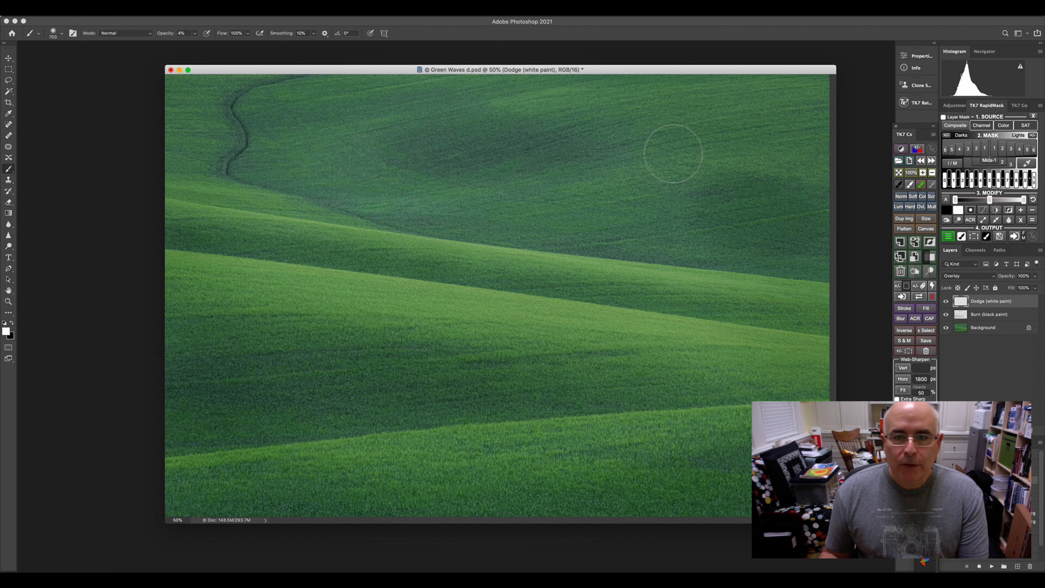
mouse_move(597, 205)
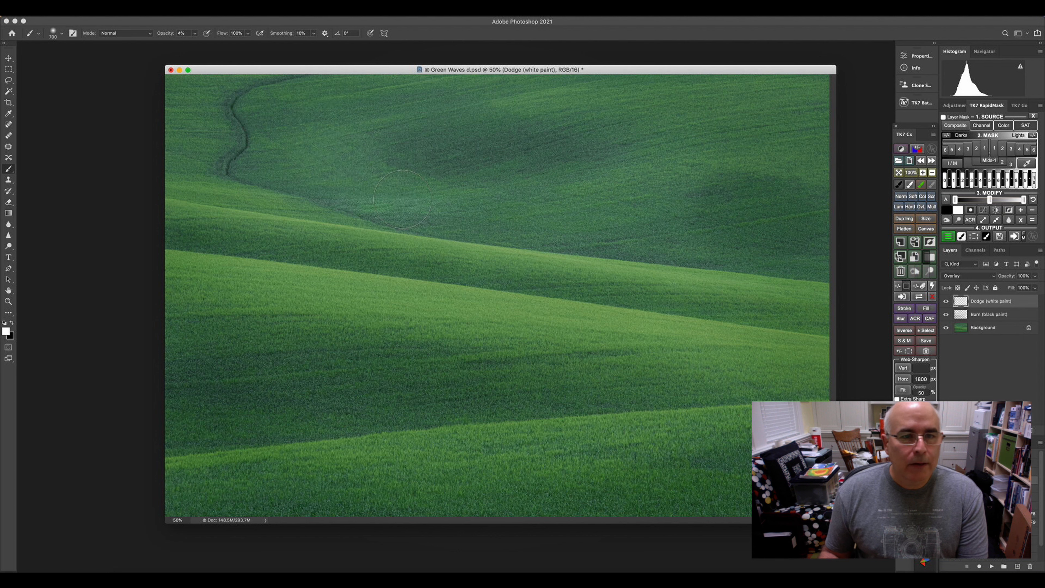
mouse_move(664, 176)
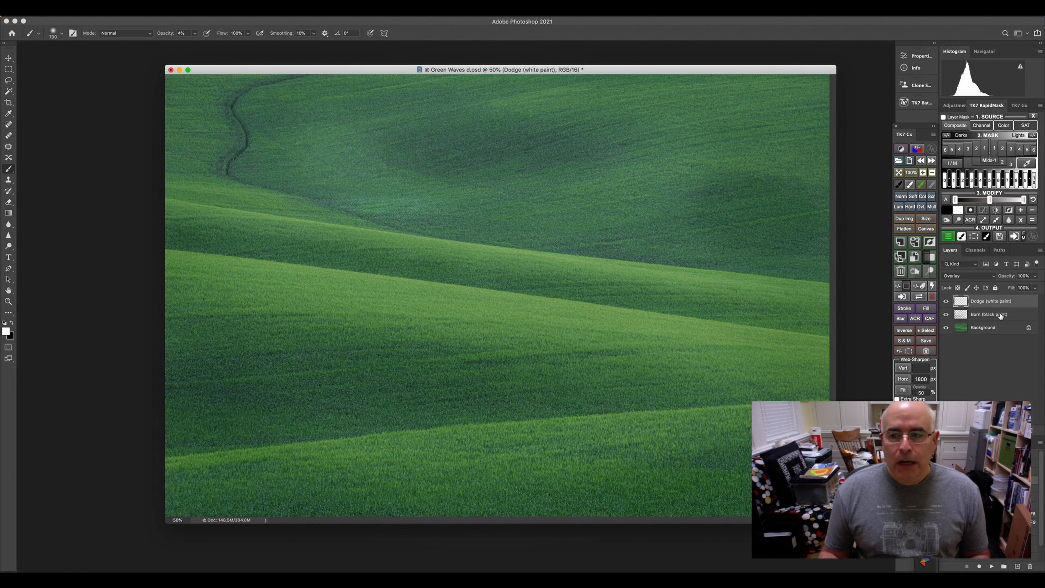
Return to the Burn (black paint) layer after brightening the hill crests.
left_click(989, 314)
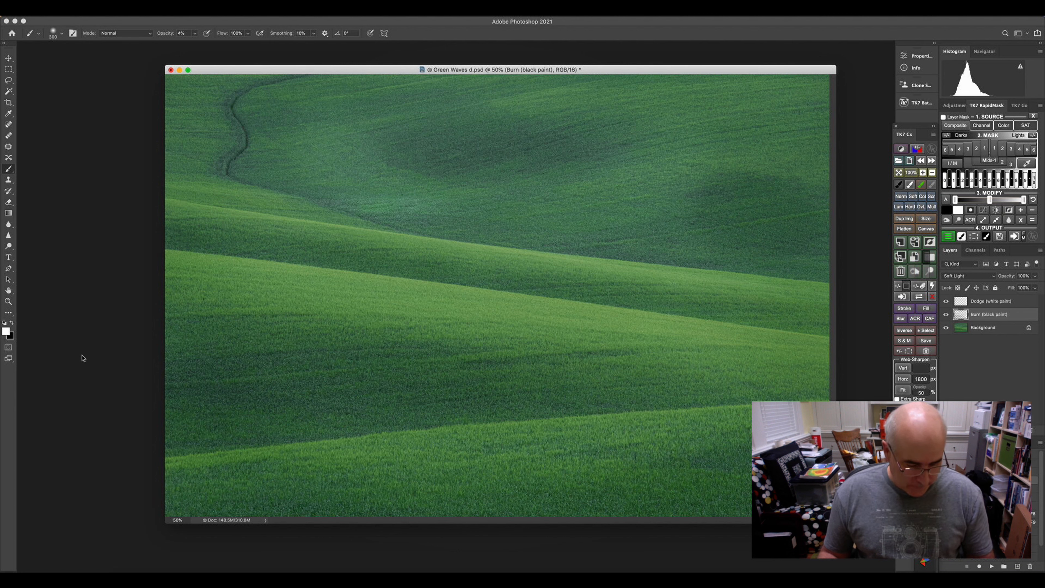
mouse_move(296, 242)
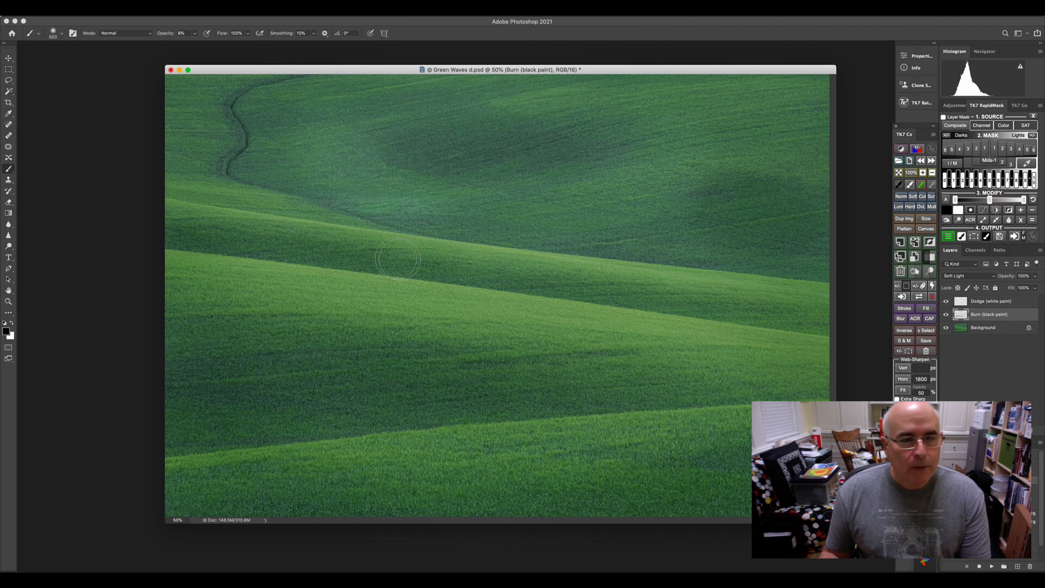
mouse_move(766, 317)
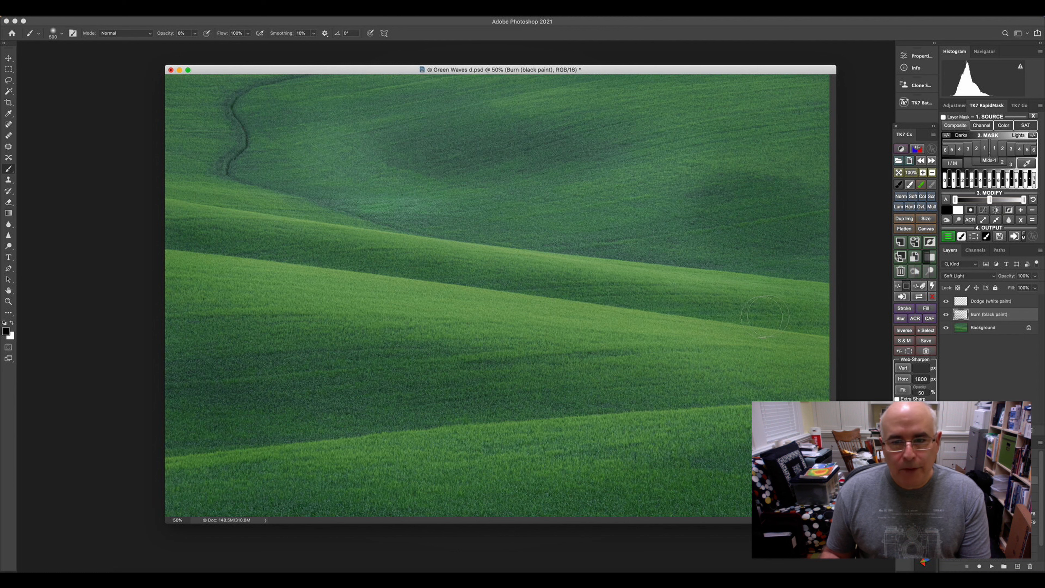
mouse_move(428, 263)
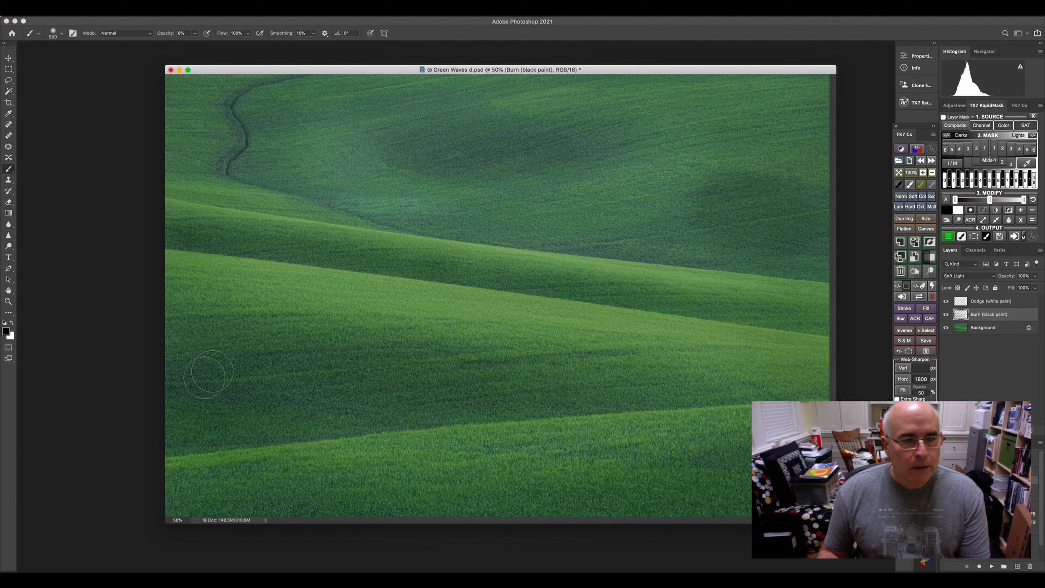
mouse_move(646, 387)
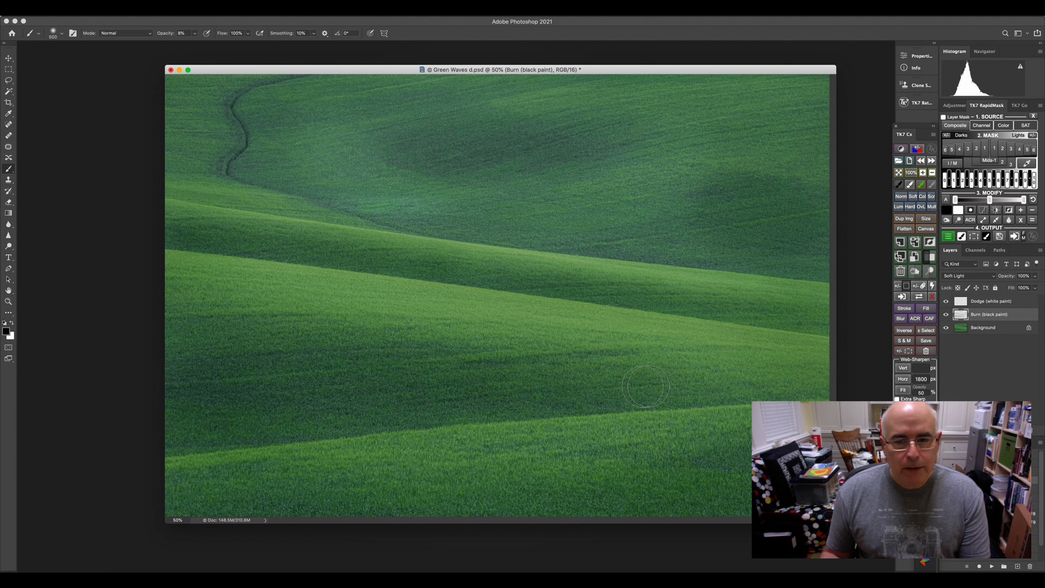
mouse_move(192, 430)
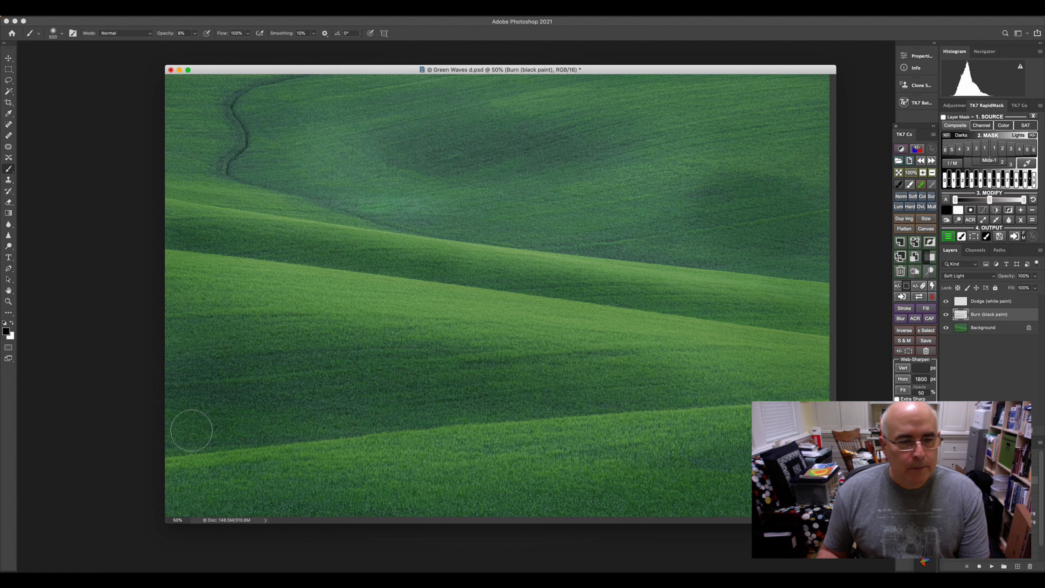
mouse_move(576, 501)
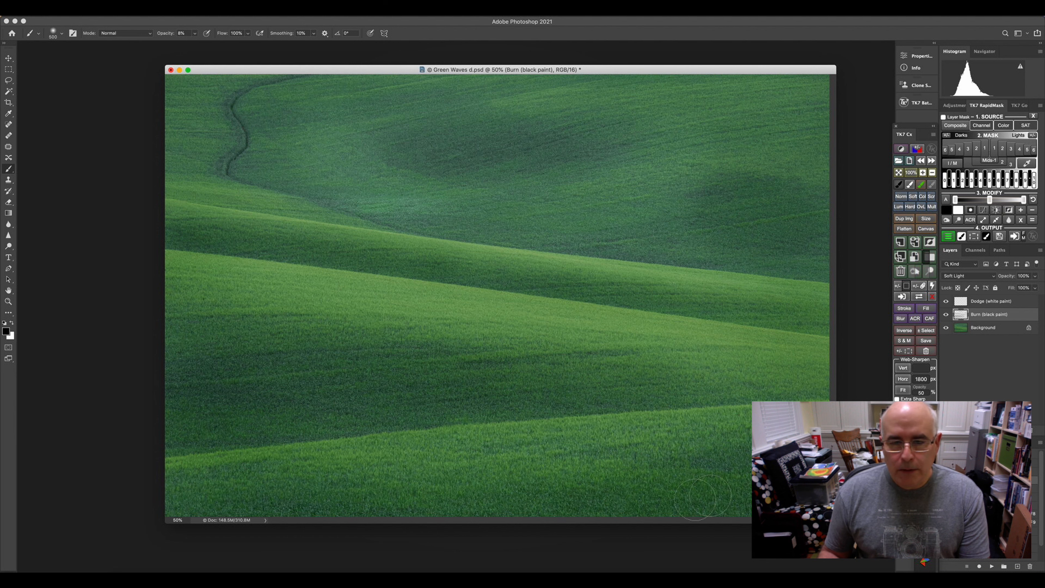
mouse_move(207, 487)
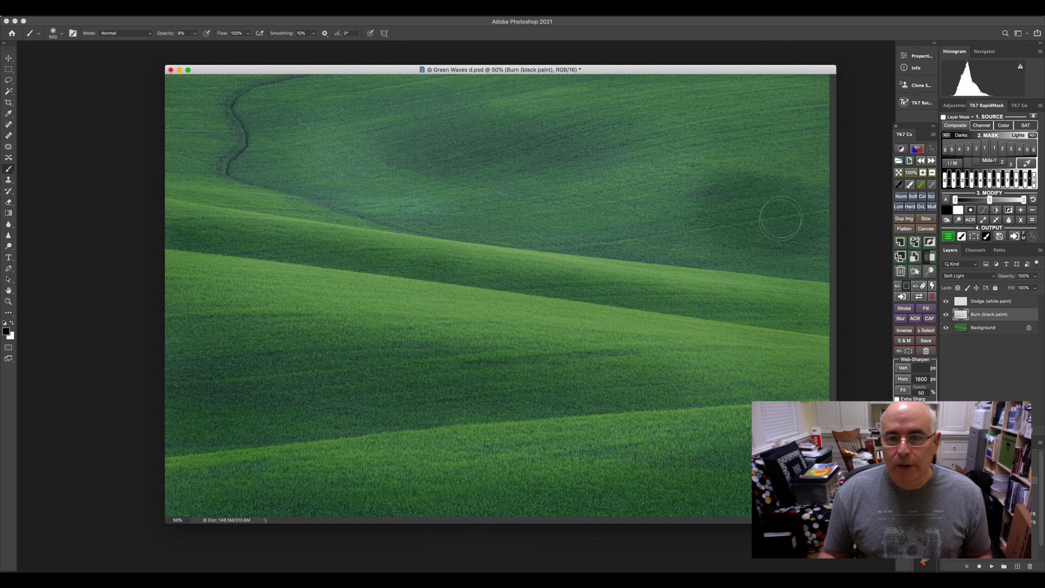
mouse_move(535, 143)
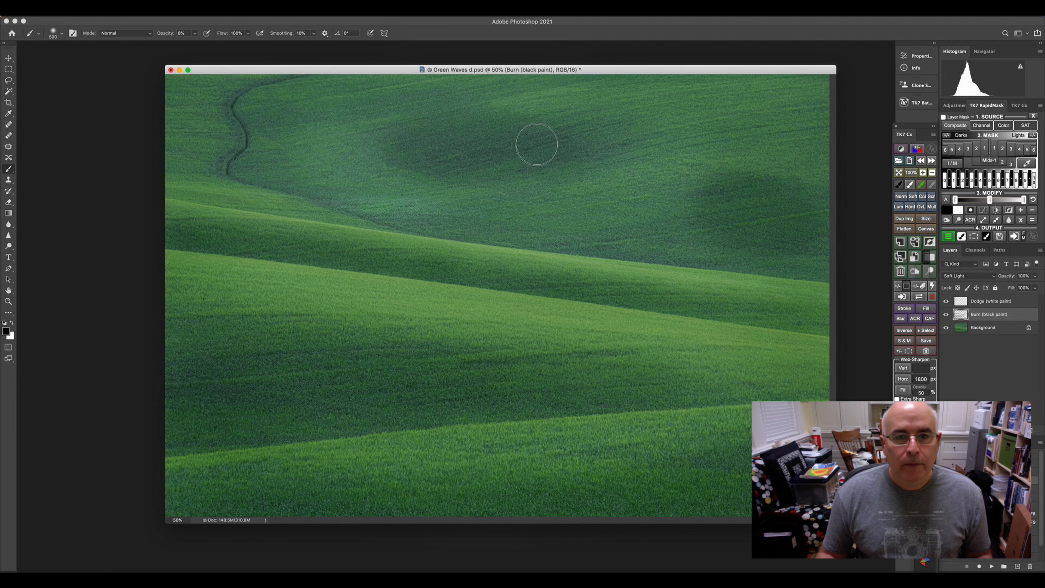
mouse_move(493, 161)
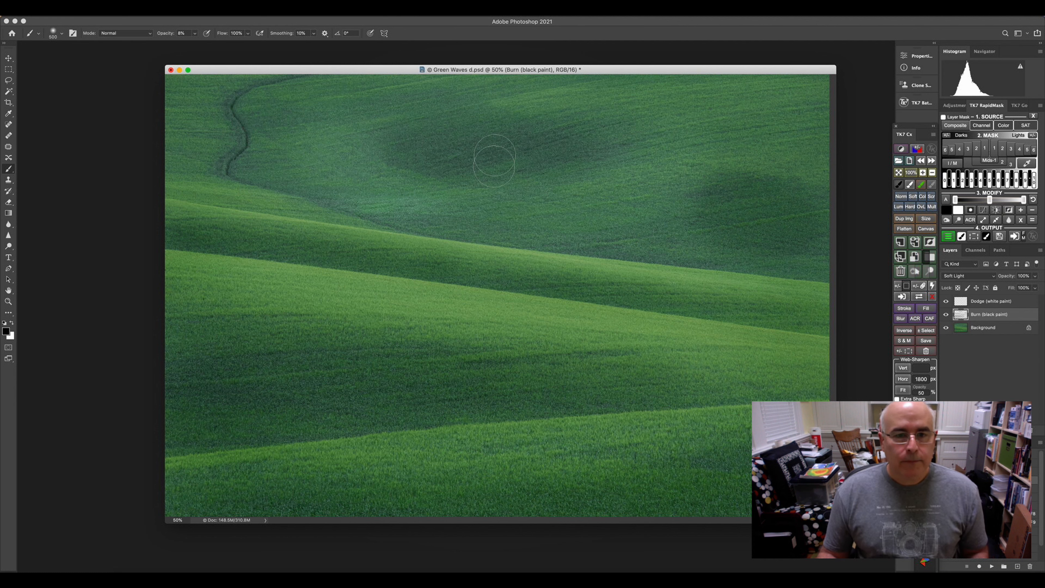
mouse_move(391, 217)
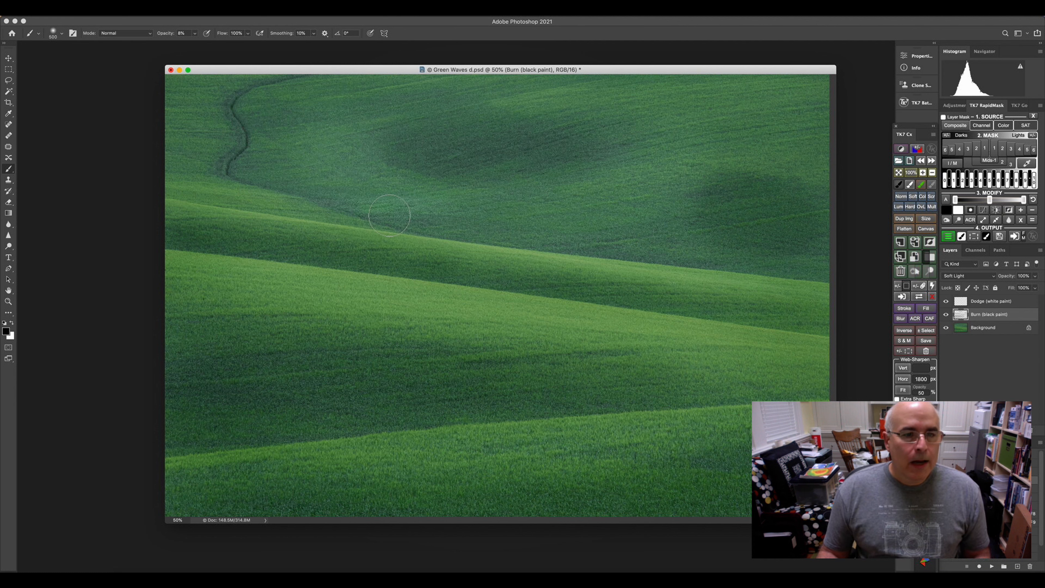
mouse_move(282, 173)
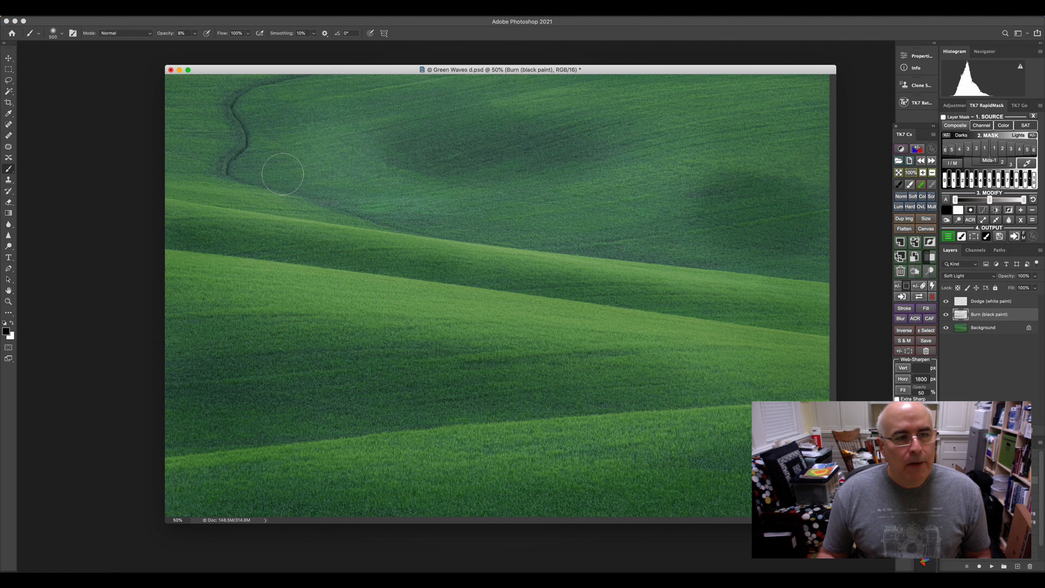
mouse_move(393, 251)
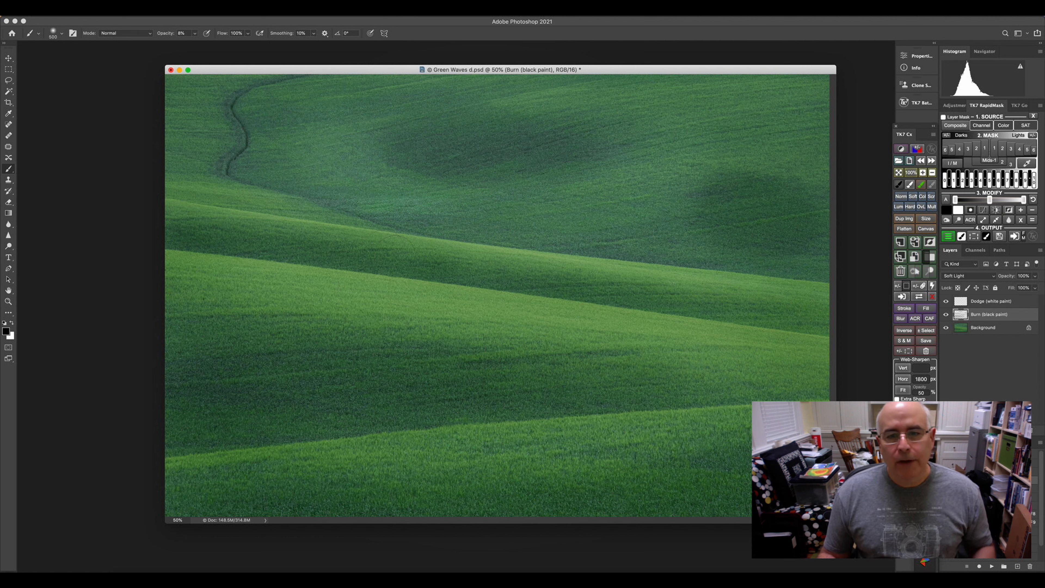
mouse_move(523, 290)
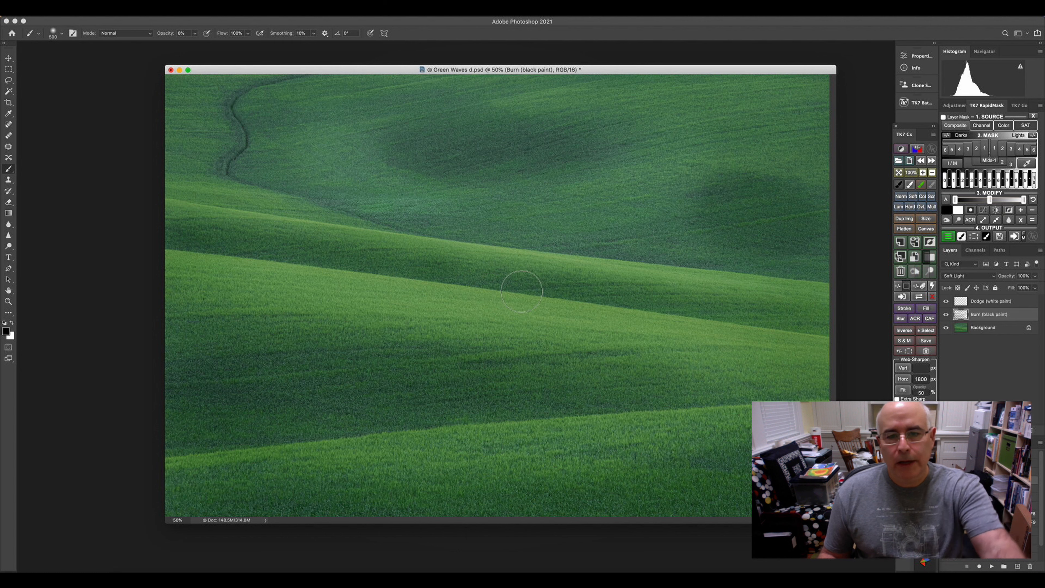
mouse_move(813, 323)
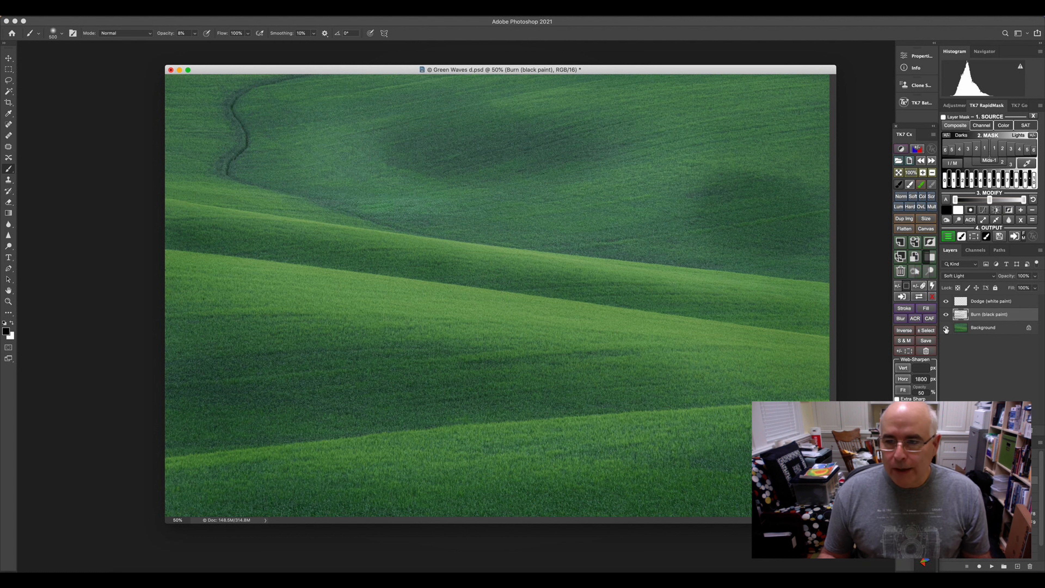
Compare against the original photo, then make the Dodge layer active for the Orton glow.
left_click(946, 300)
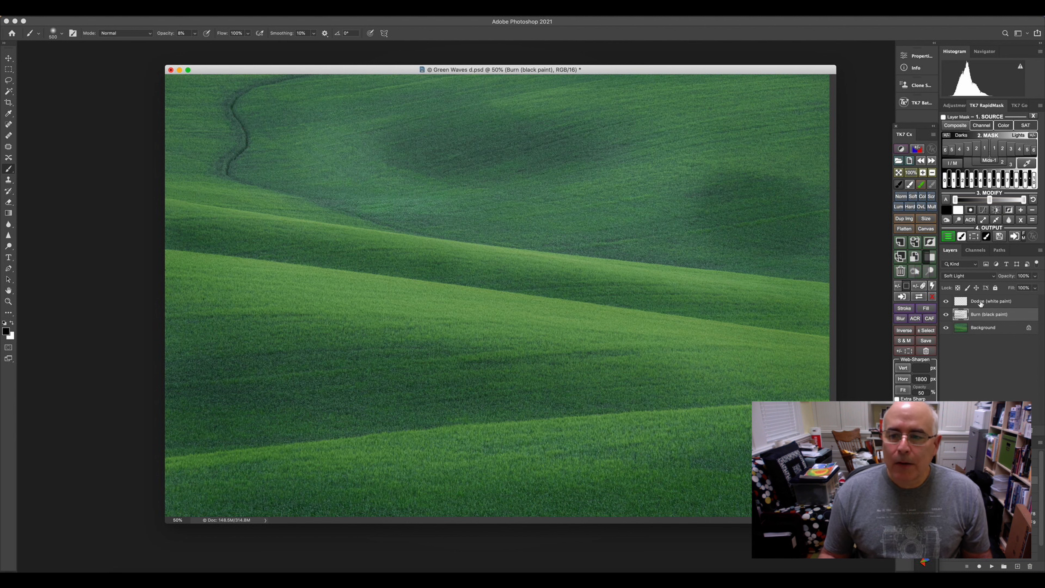
left_click(991, 300)
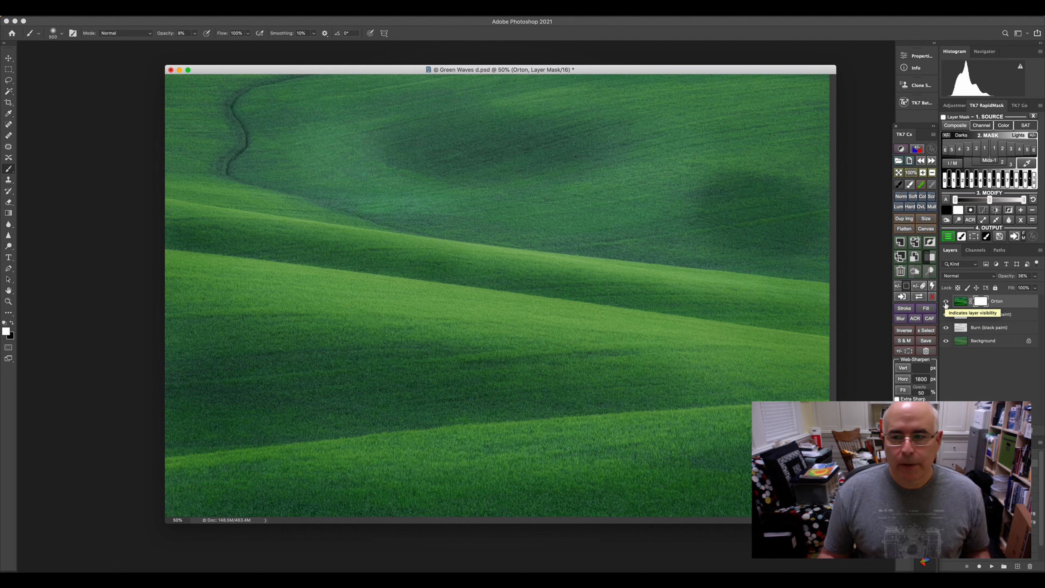
left_click(945, 314)
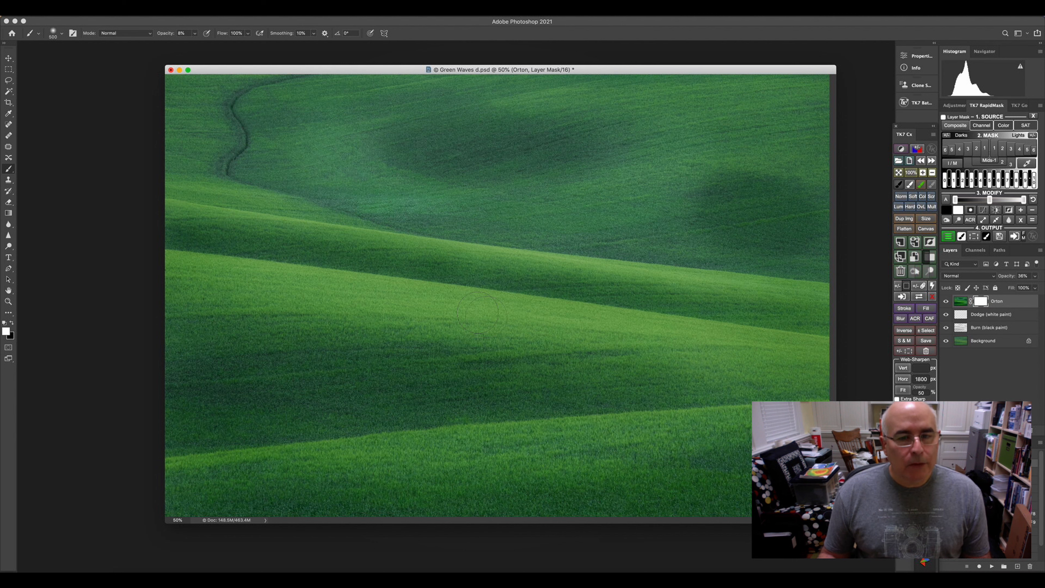
mouse_move(463, 342)
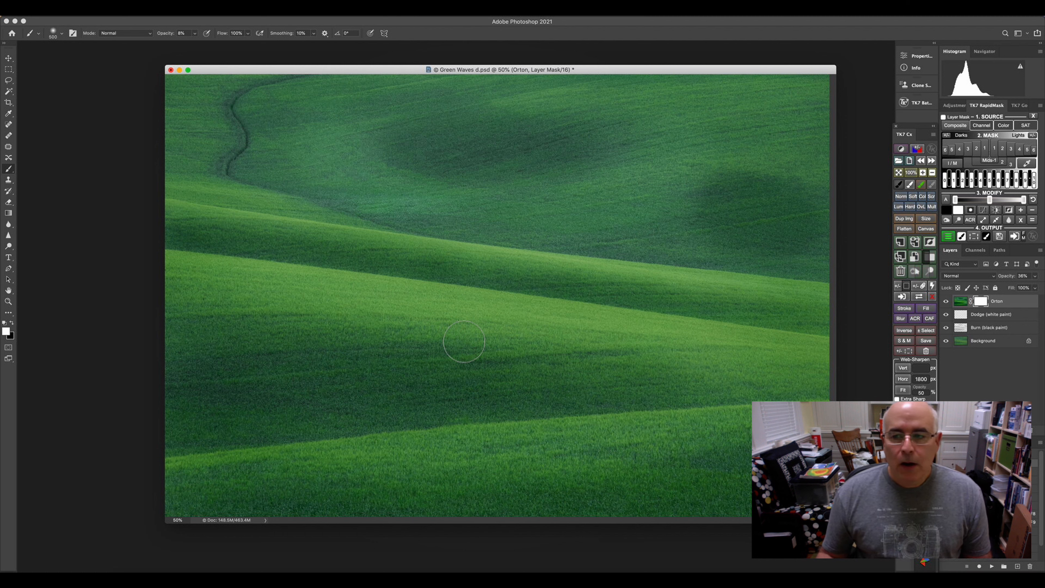
mouse_move(708, 366)
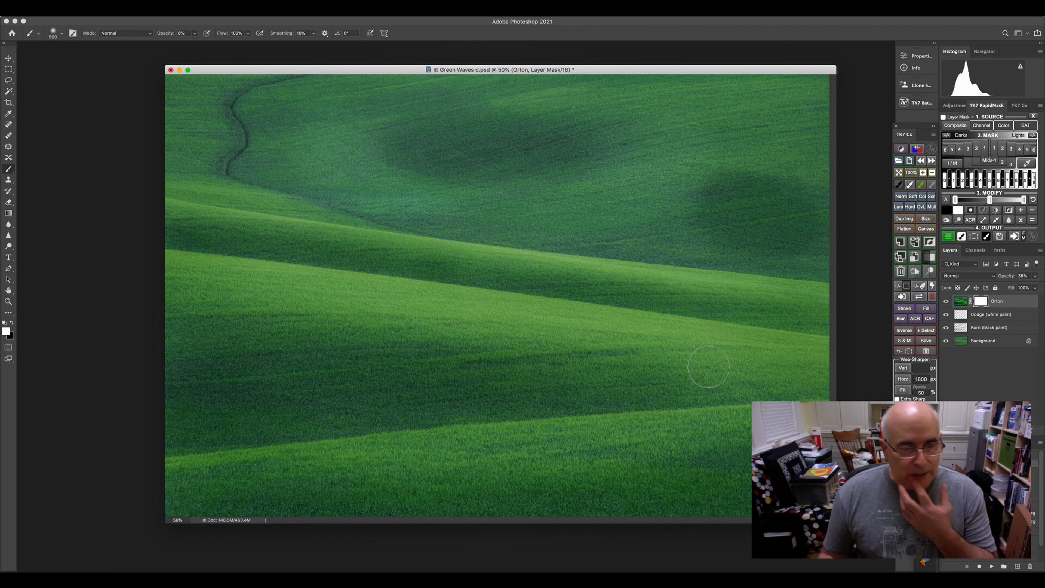
mouse_move(668, 365)
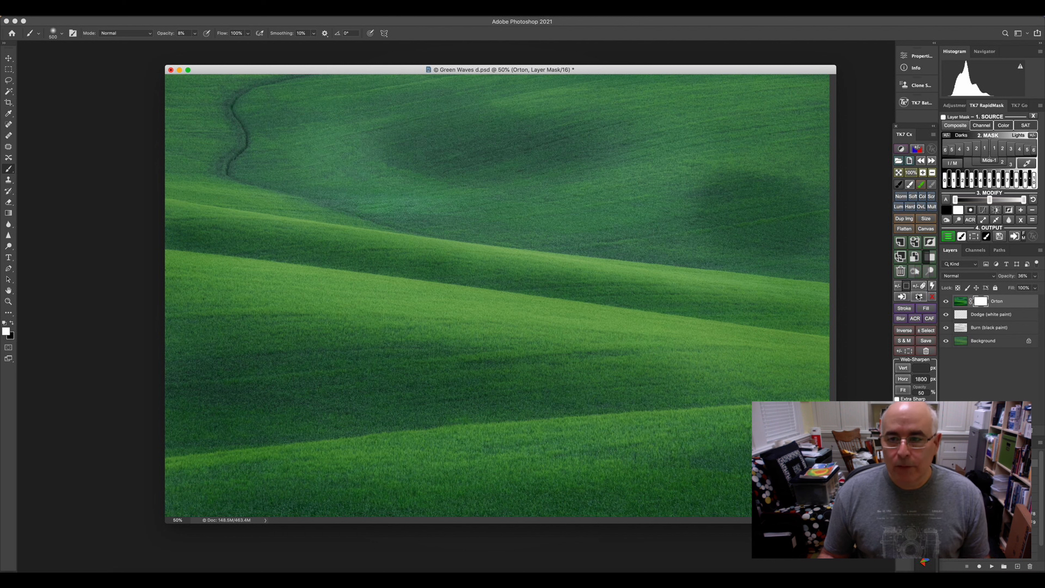
left_click(945, 340)
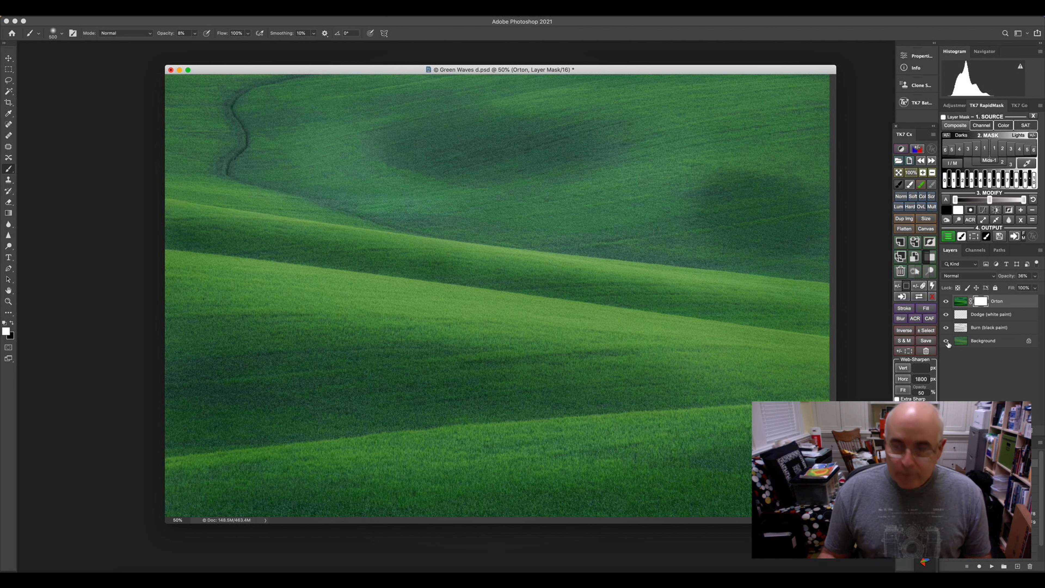
left_click(946, 341)
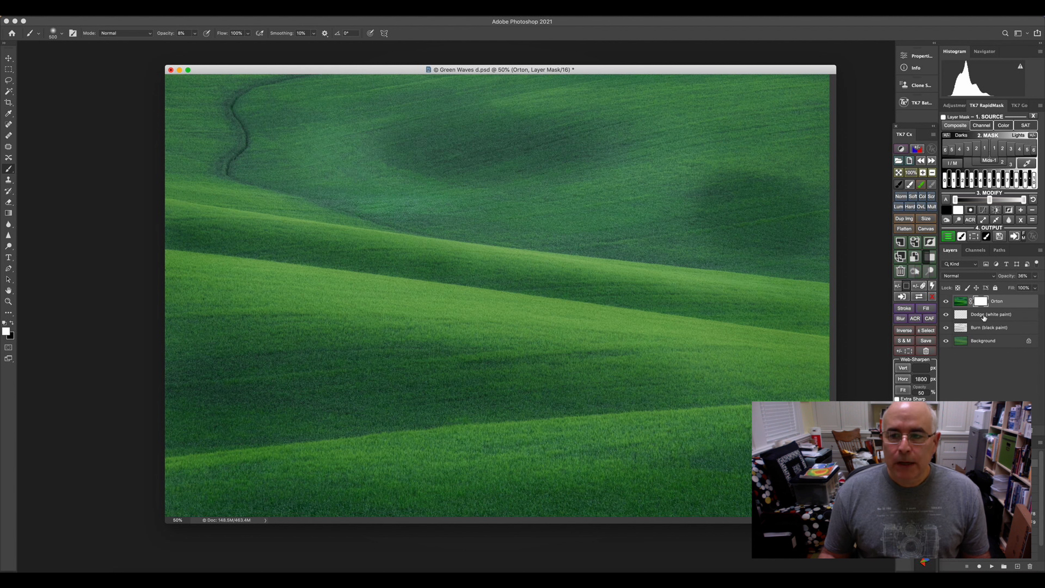
Make the Dodge layer active again in the layer stack.
left_click(991, 327)
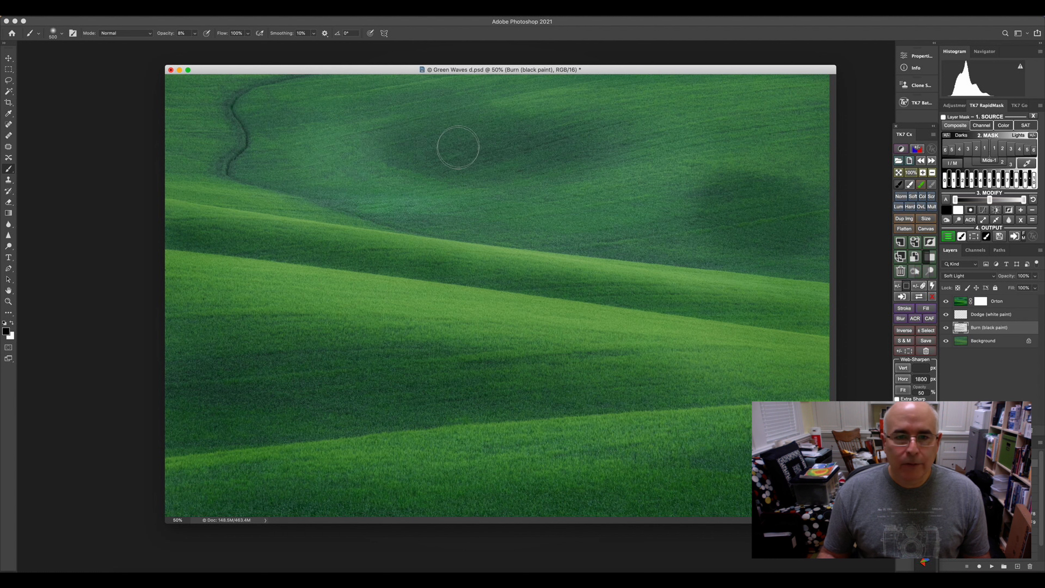
mouse_move(35, 322)
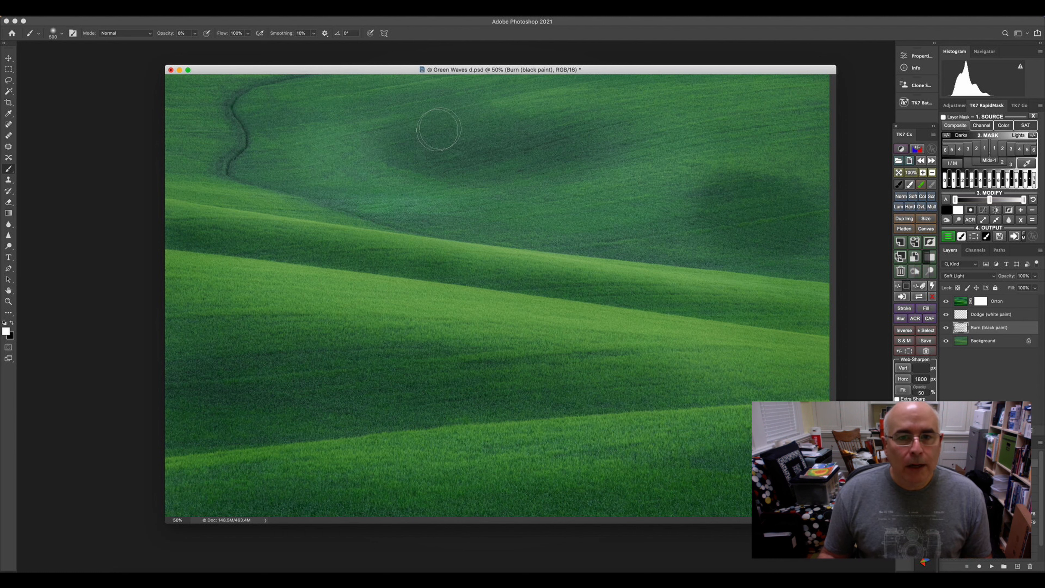
mouse_move(759, 218)
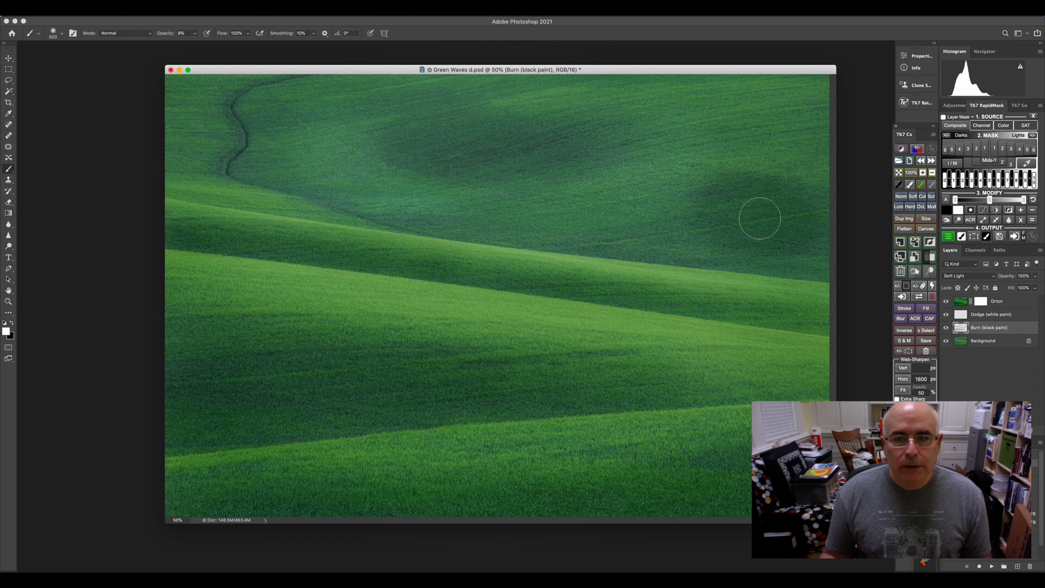
mouse_move(951, 386)
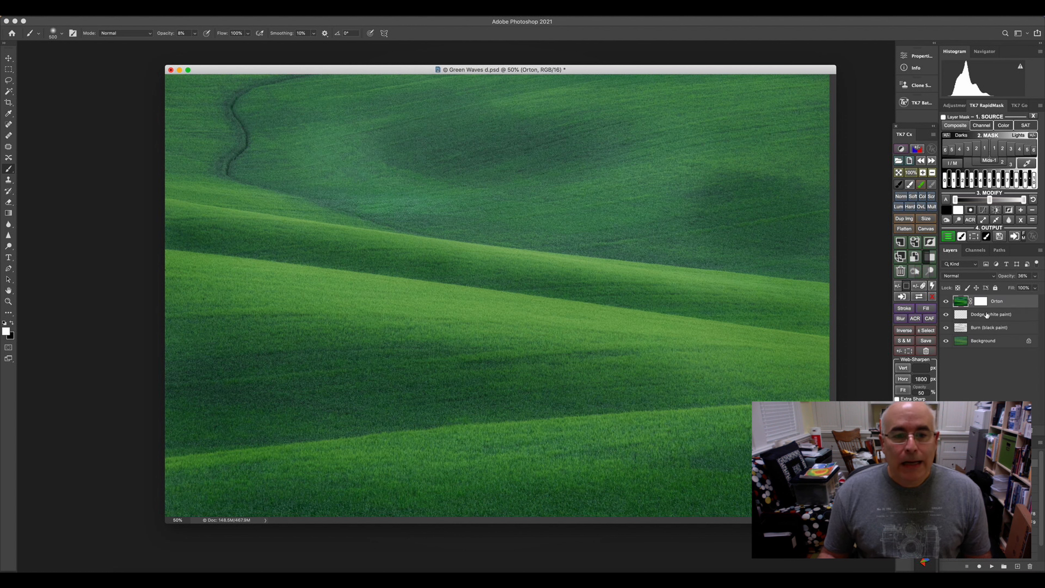
mouse_move(523, 306)
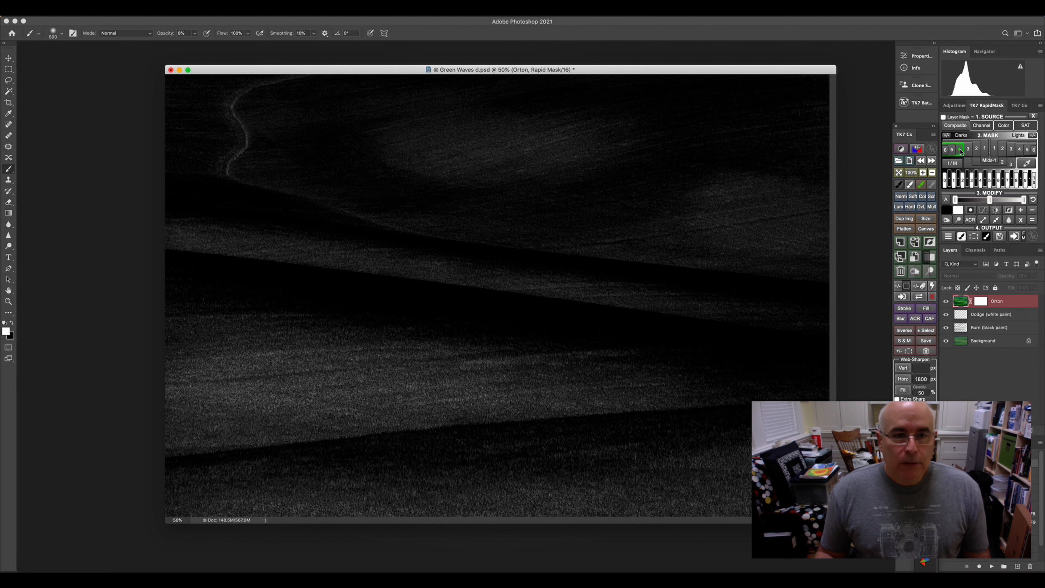
Add a Curves 1 adjustment through the darks luminosity mask and dismiss its settings.
left_click(959, 149)
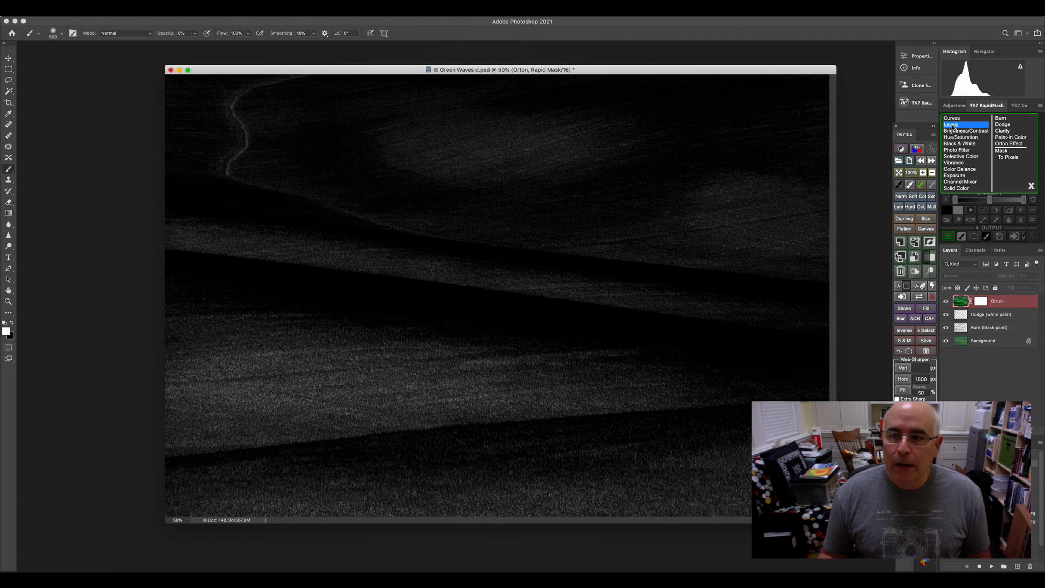
left_click(950, 119)
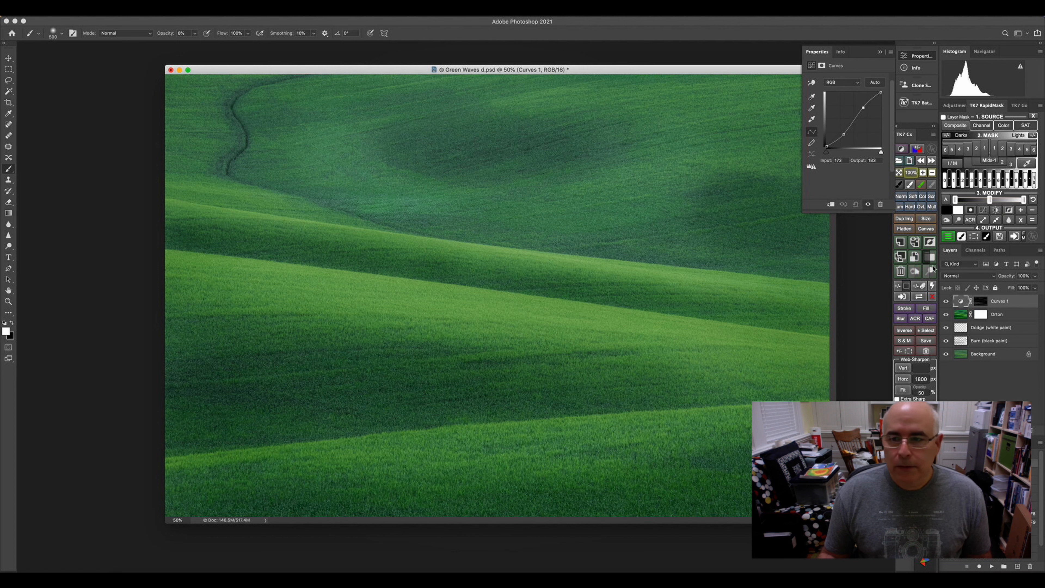
left_click(945, 301)
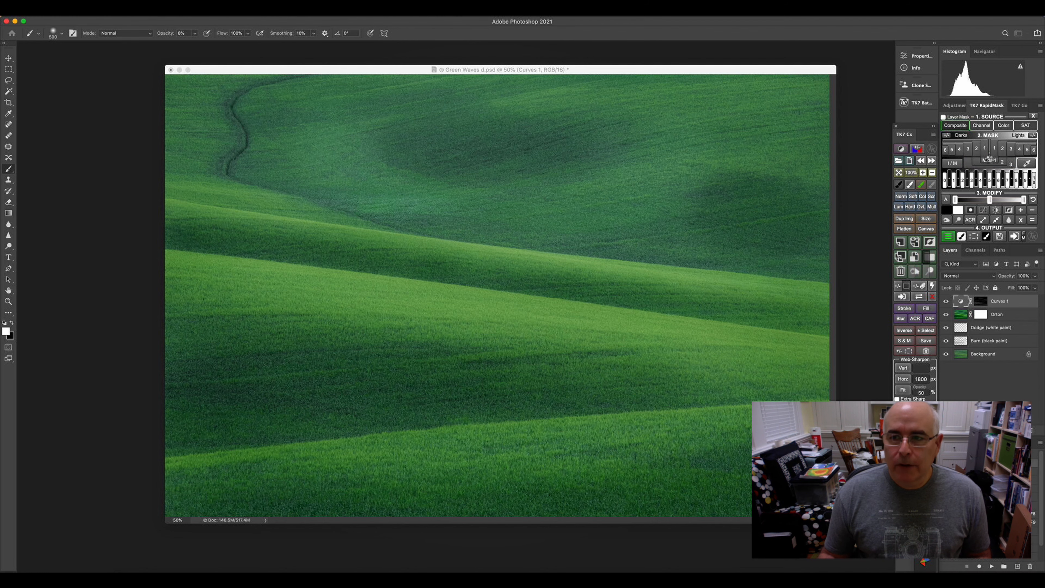
Generate a new luminosity mask and add Curves 2 through it.
left_click(989, 161)
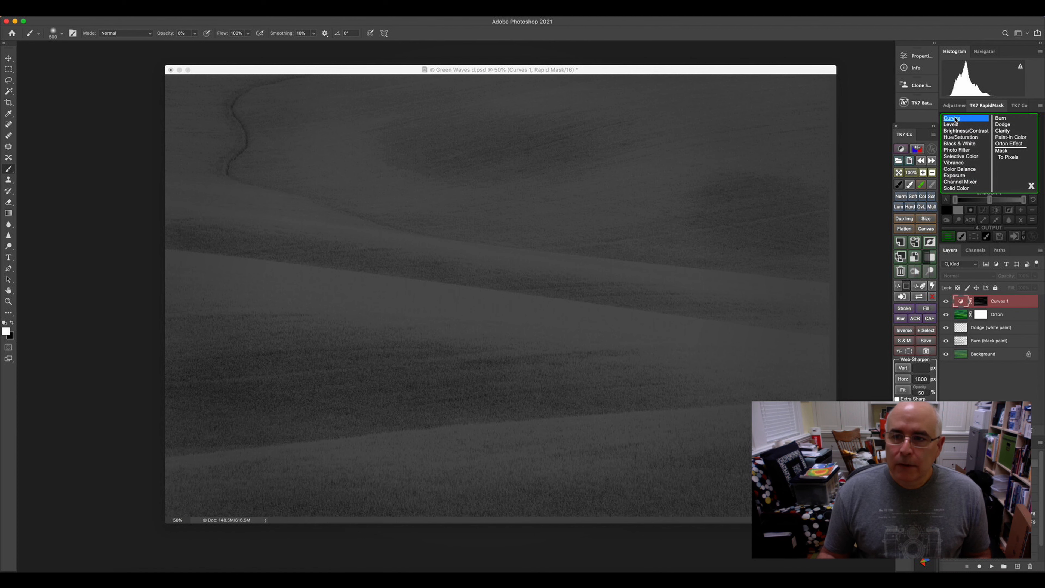
left_click(951, 118)
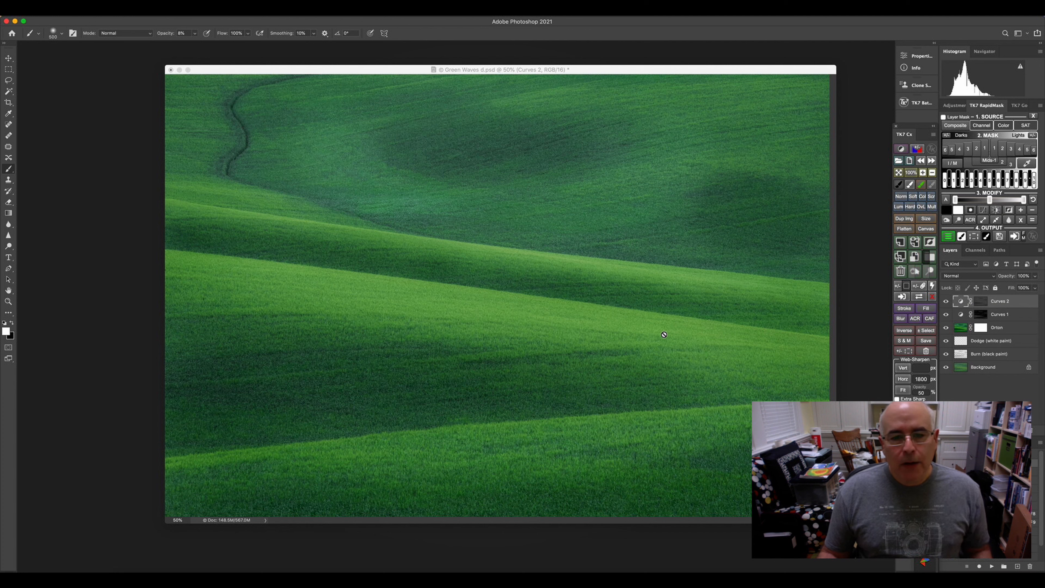
mouse_move(633, 329)
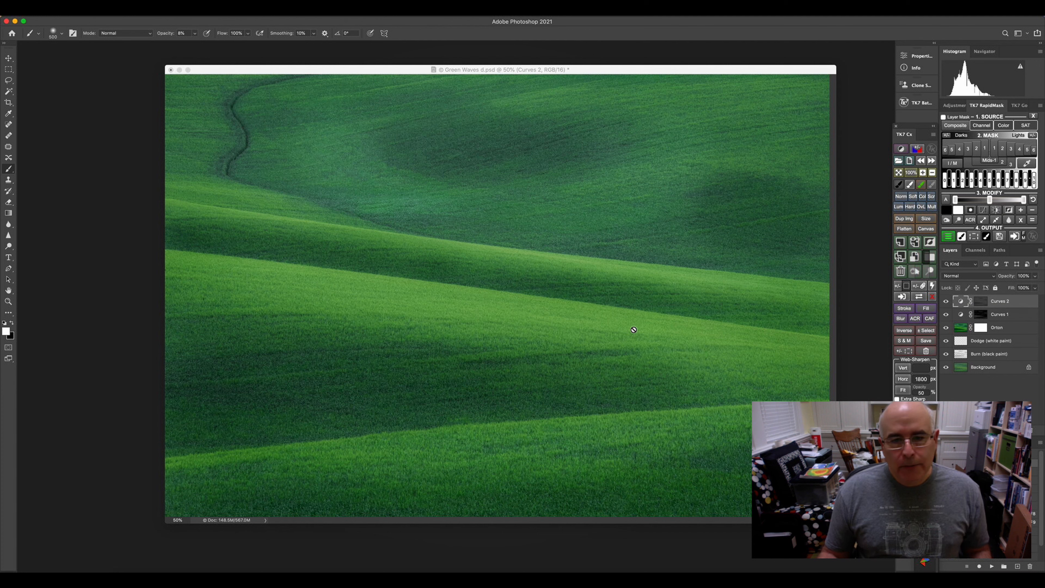
mouse_move(521, 252)
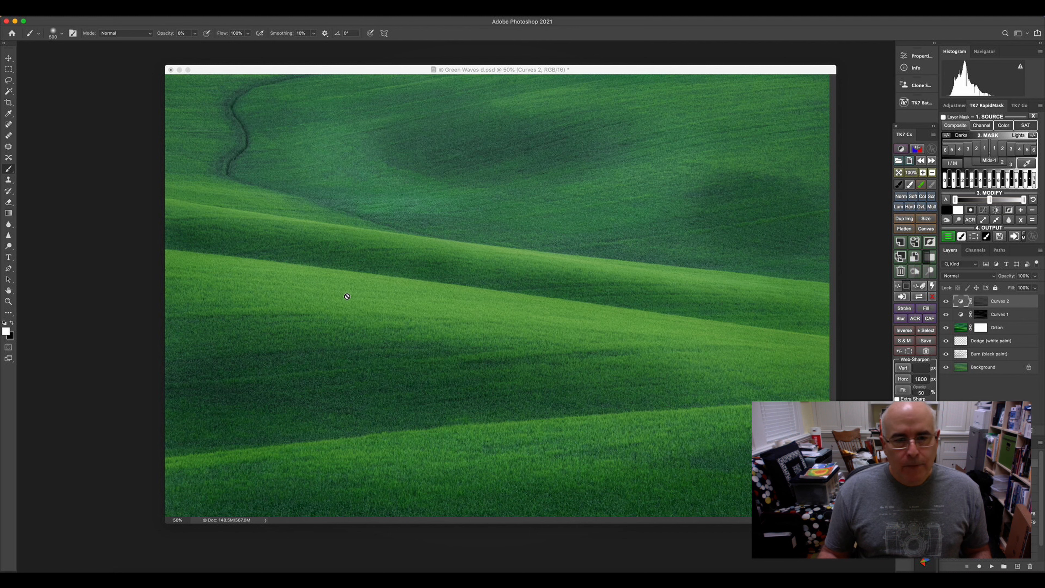
mouse_move(846, 303)
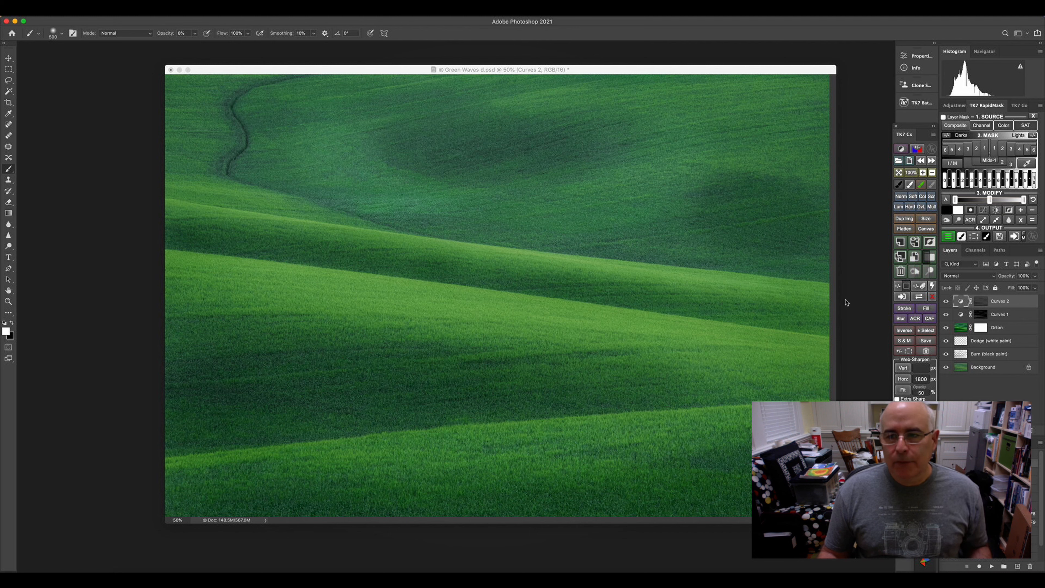
mouse_move(971, 254)
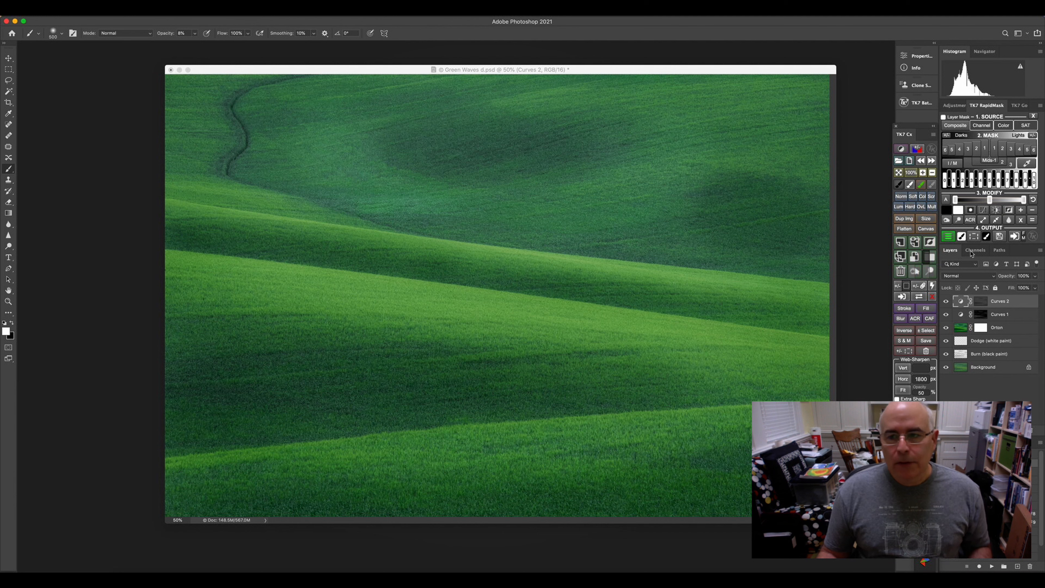
Add a Color Balance 1 adjustment nudging midtones toward yellow, then put its settings away.
left_click(956, 105)
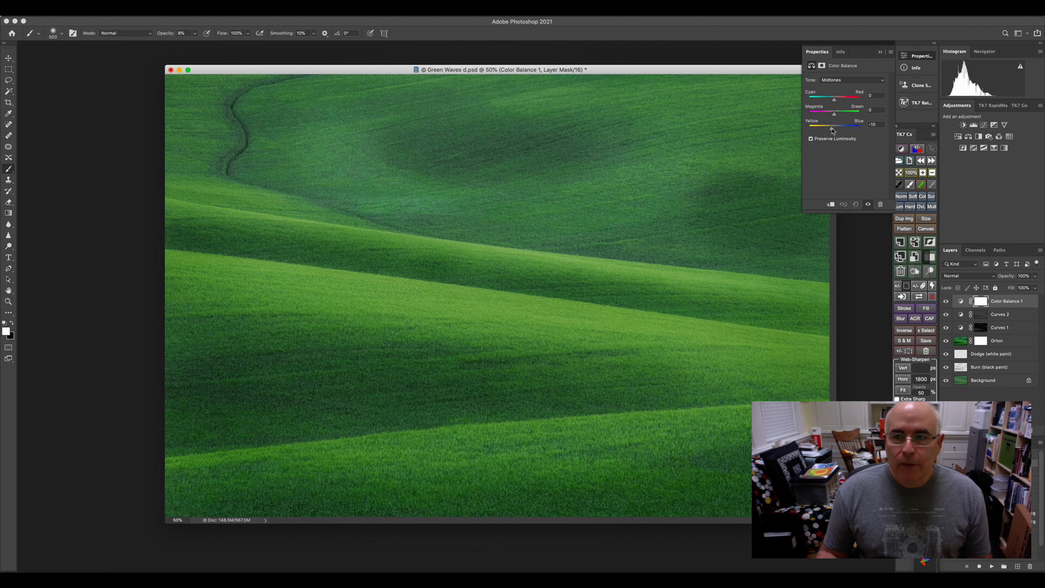
left_click(880, 52)
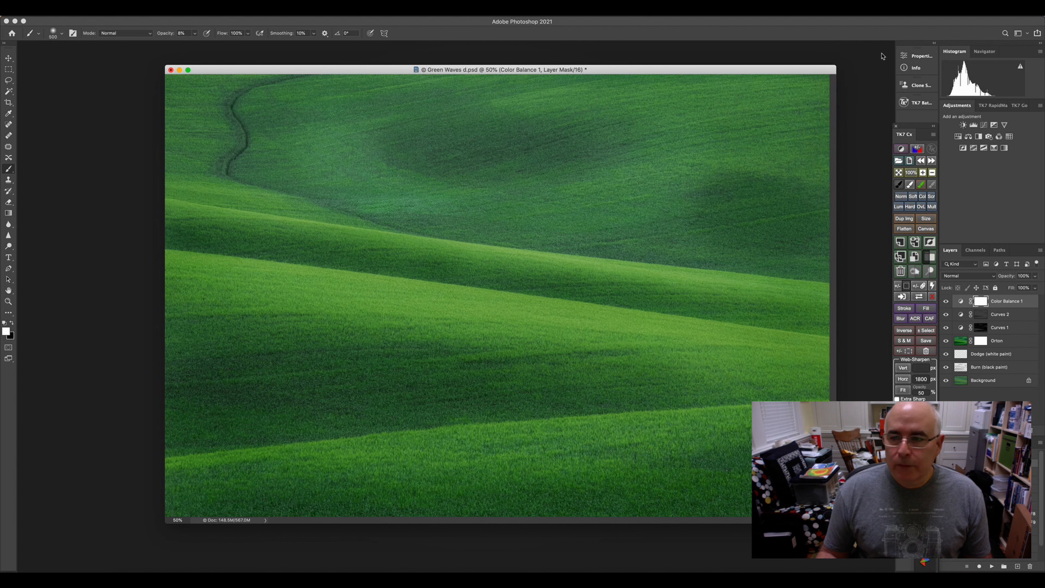
mouse_move(1006, 232)
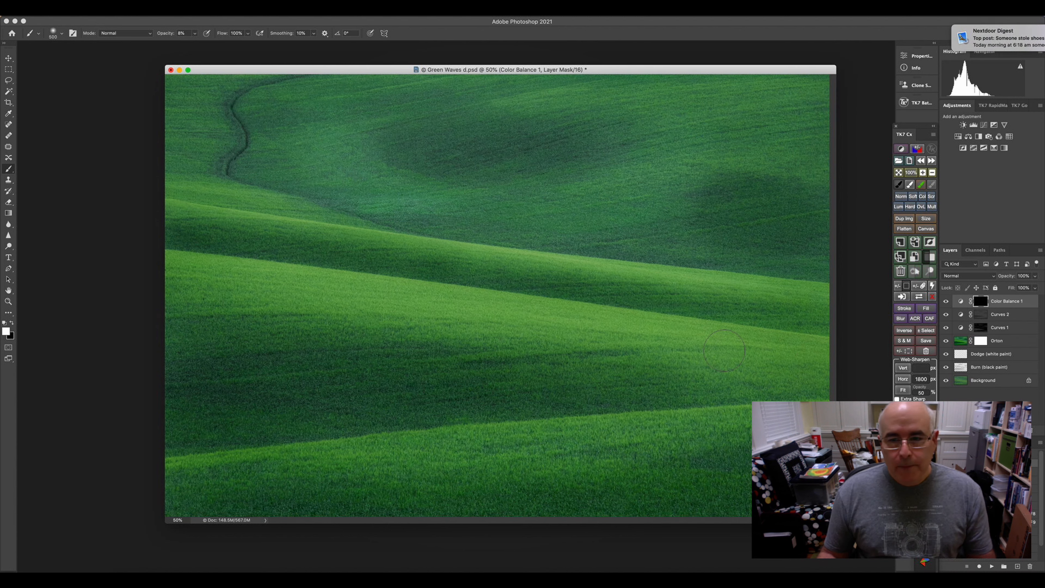
mouse_move(565, 329)
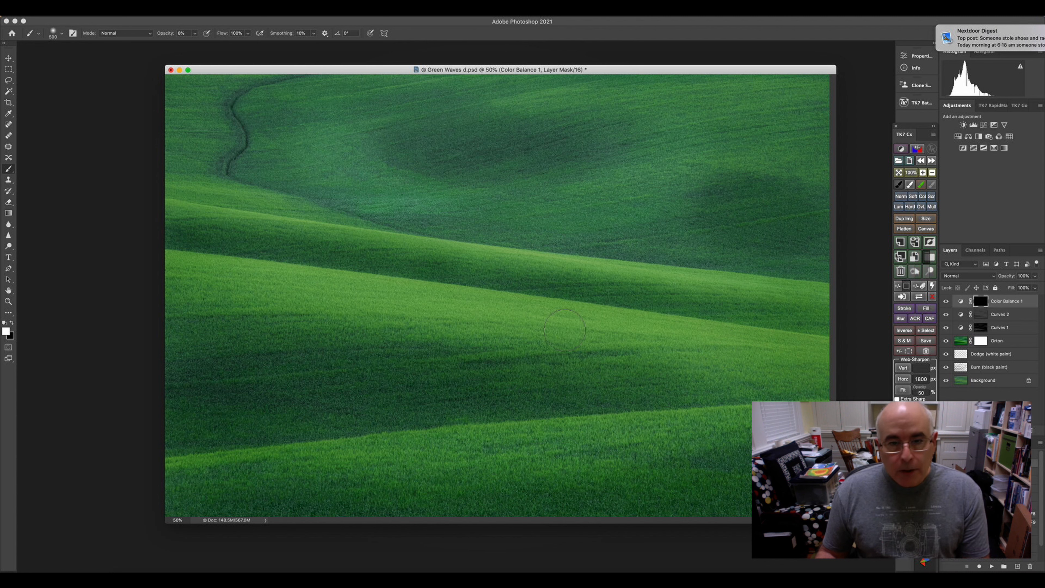
mouse_move(279, 153)
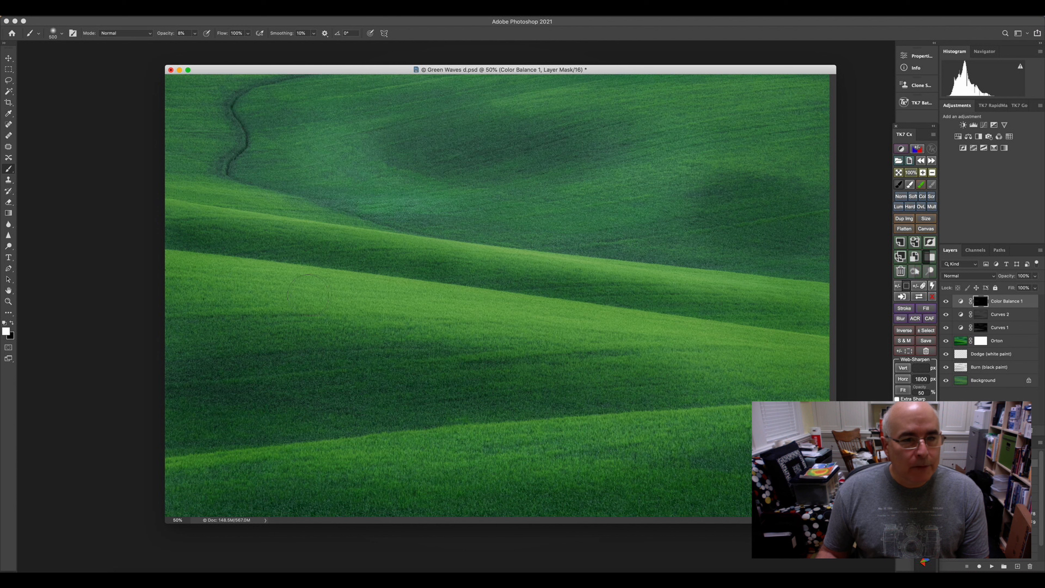
mouse_move(350, 303)
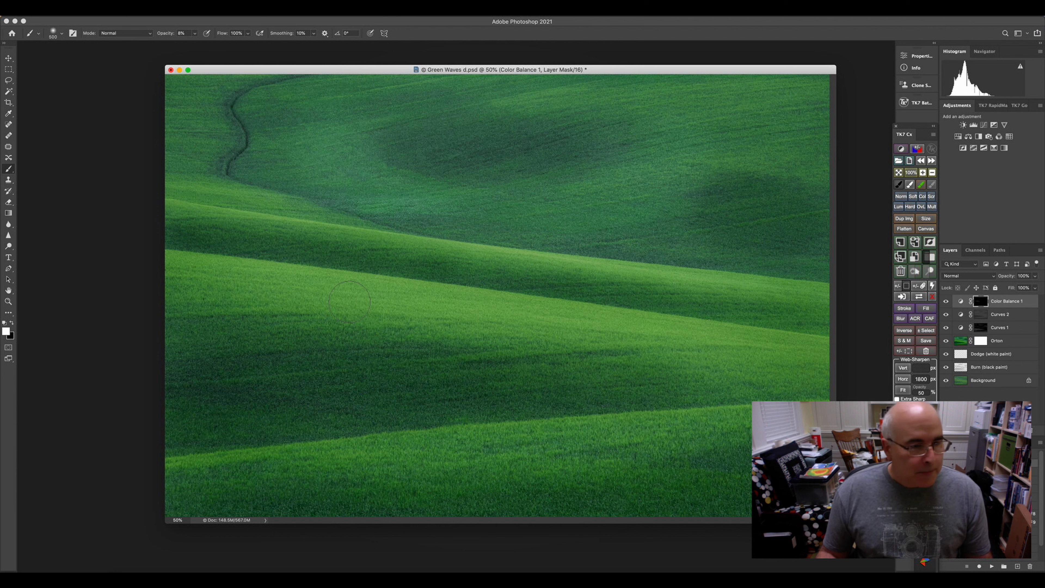
mouse_move(567, 323)
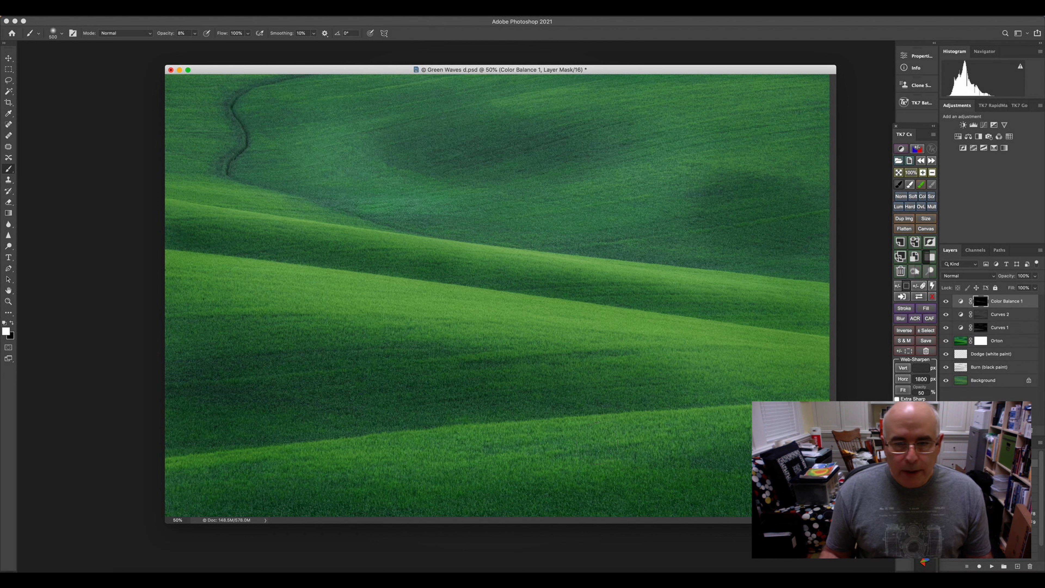
mouse_move(410, 465)
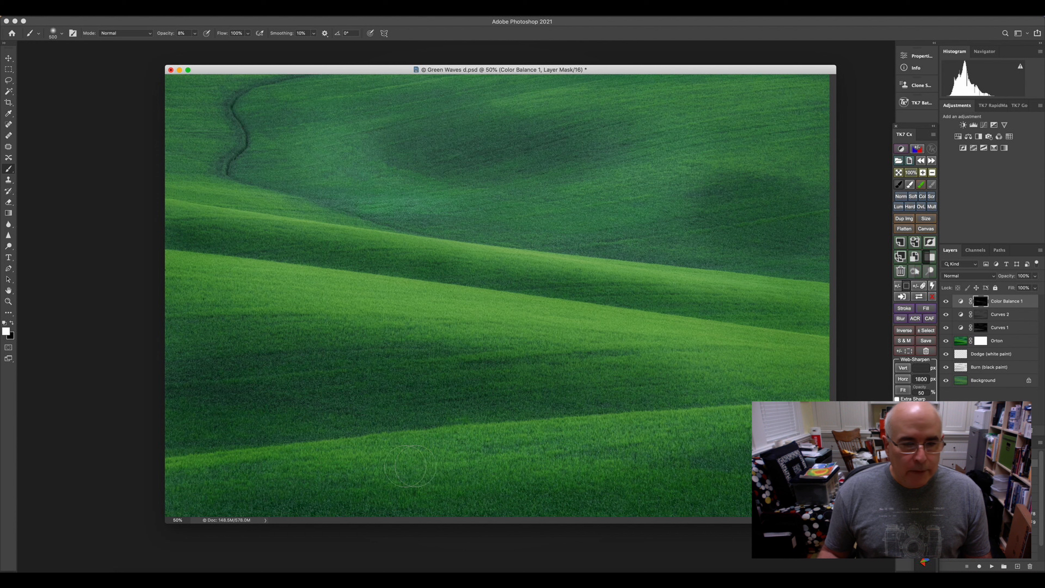
mouse_move(512, 450)
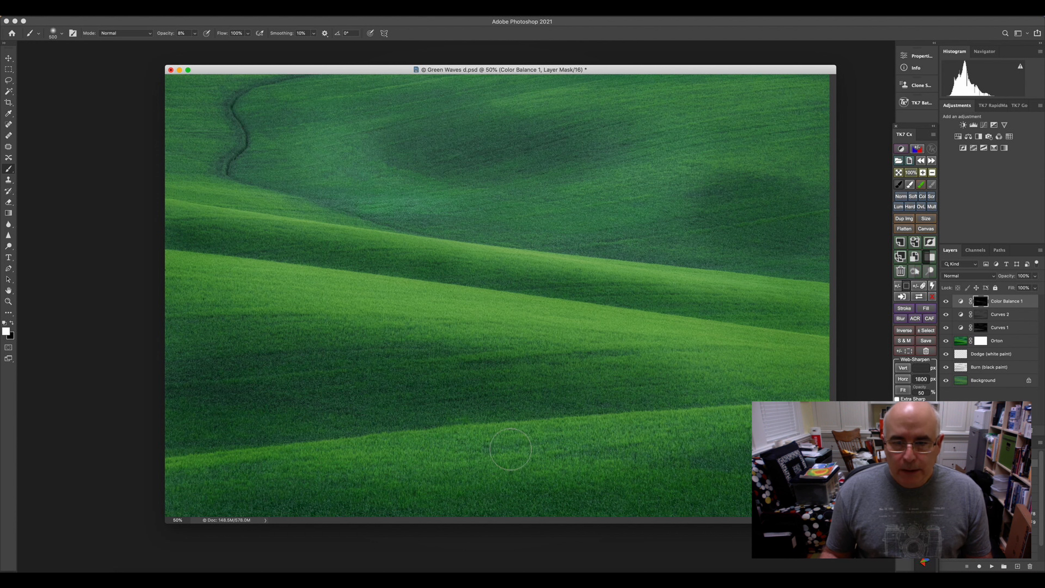
mouse_move(593, 267)
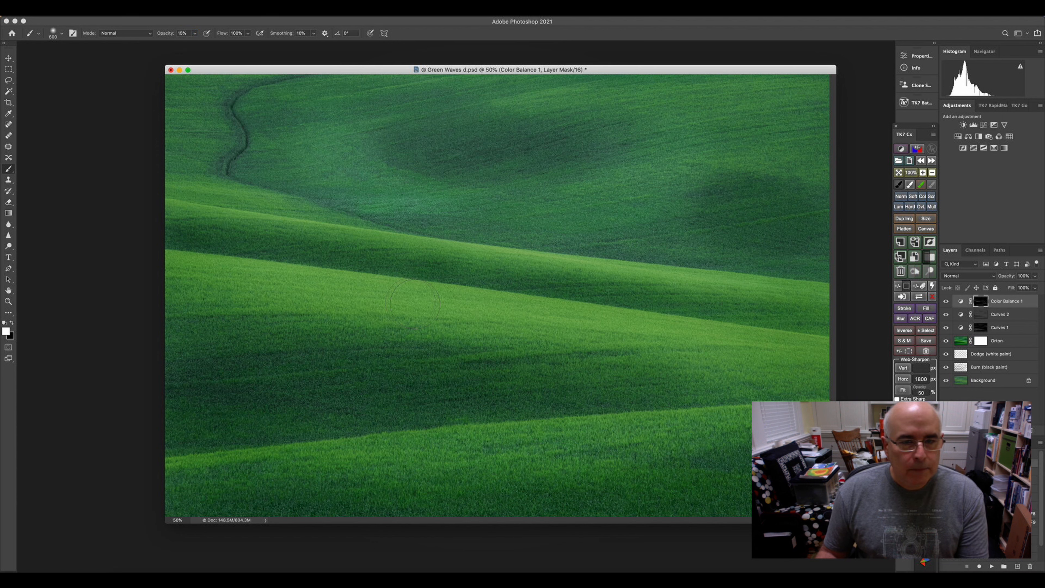
mouse_move(588, 332)
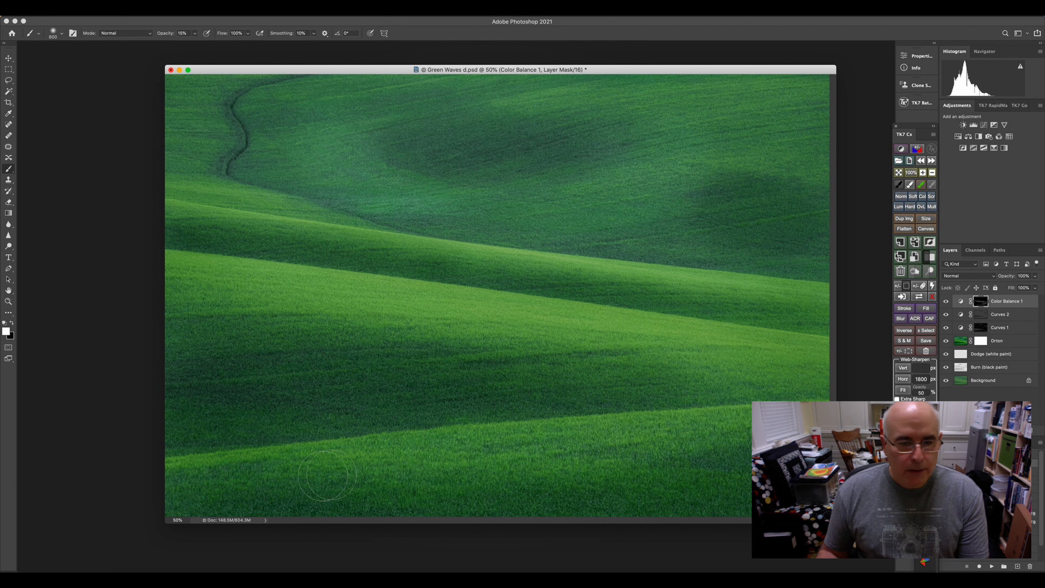
mouse_move(807, 293)
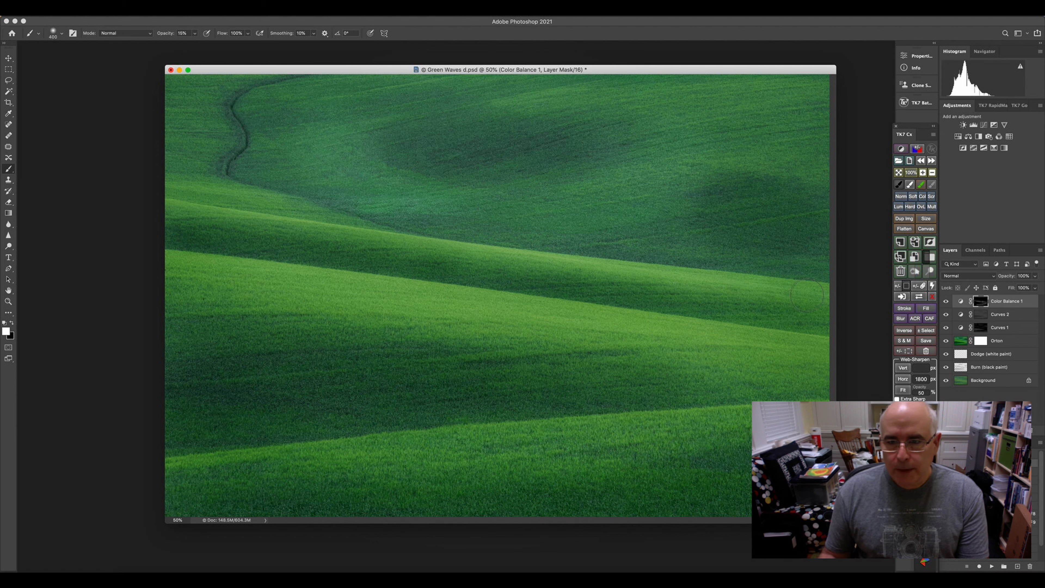
mouse_move(500, 260)
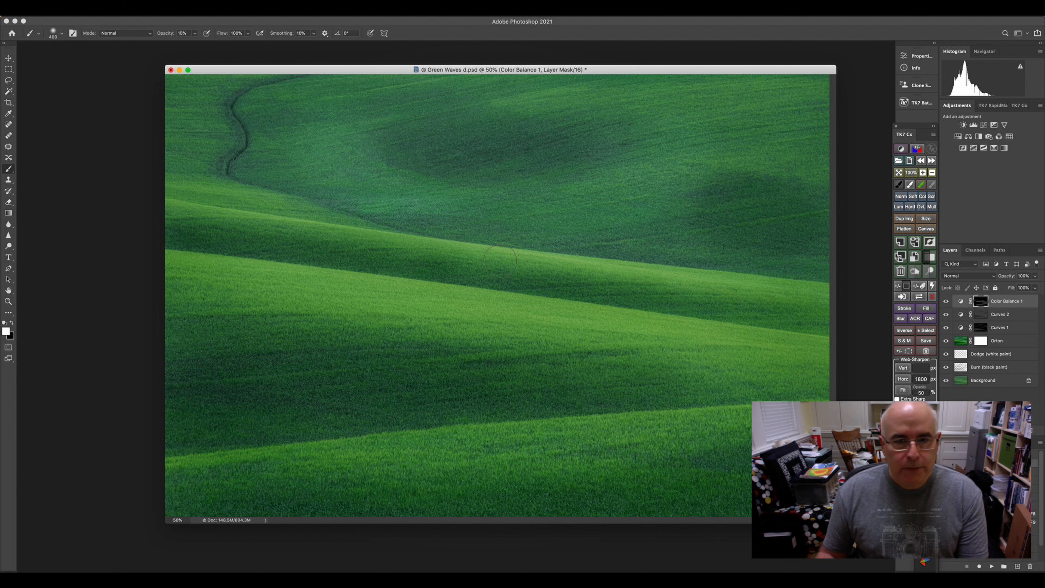
mouse_move(170, 210)
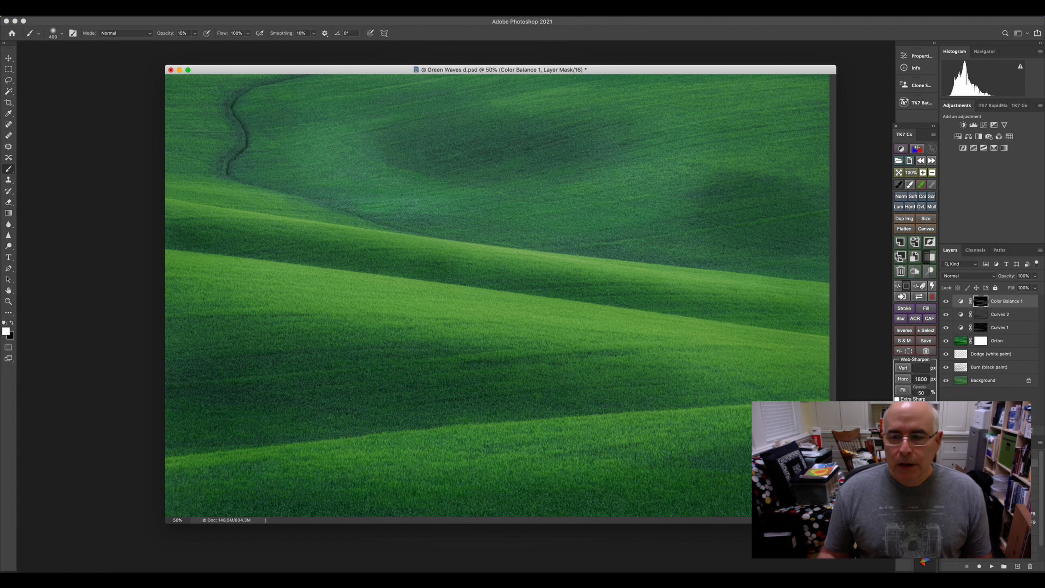
mouse_move(944, 379)
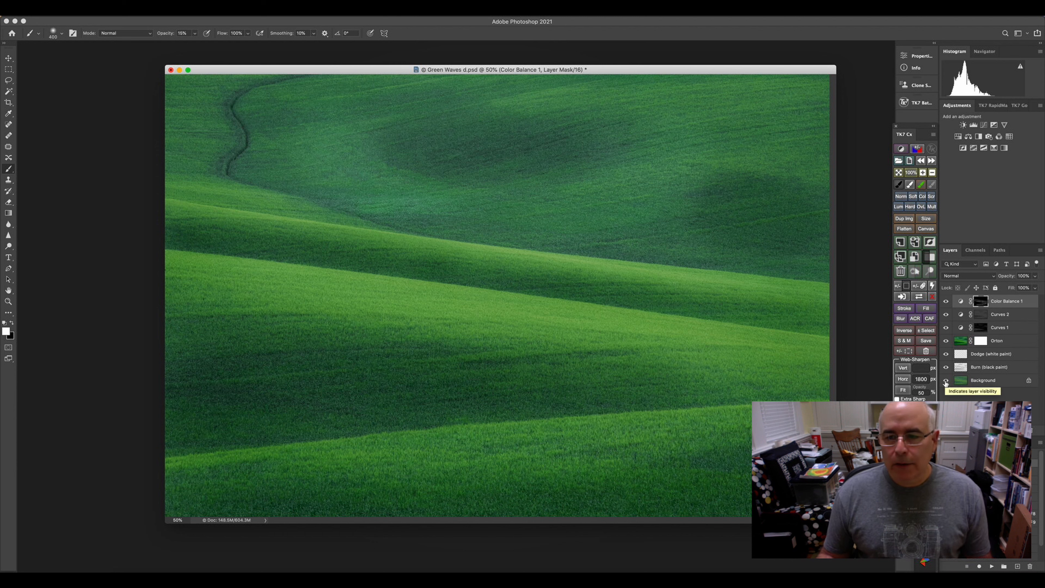
Show only the original Background layer to compare before and after.
left_click(946, 380)
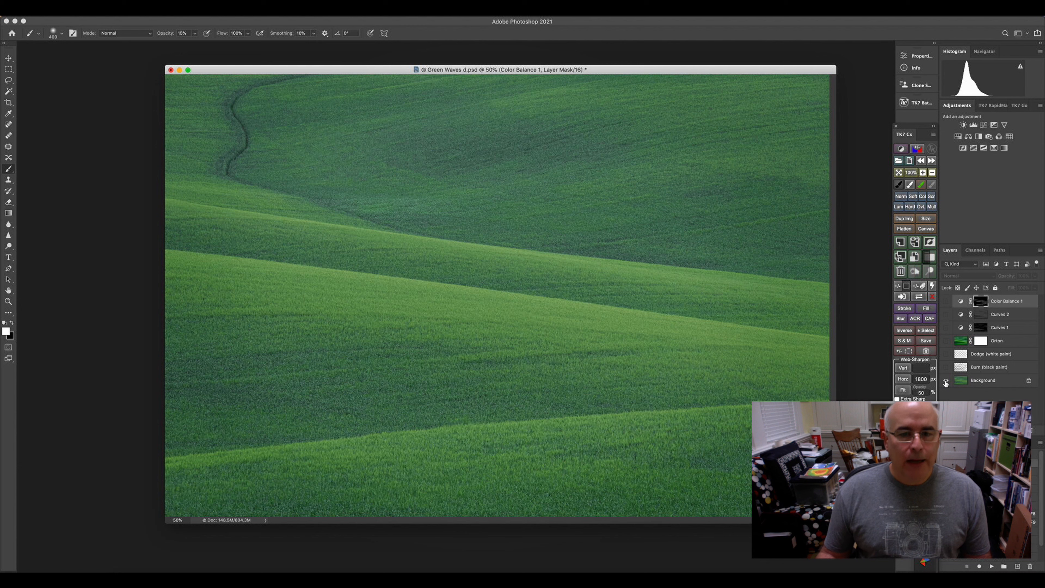